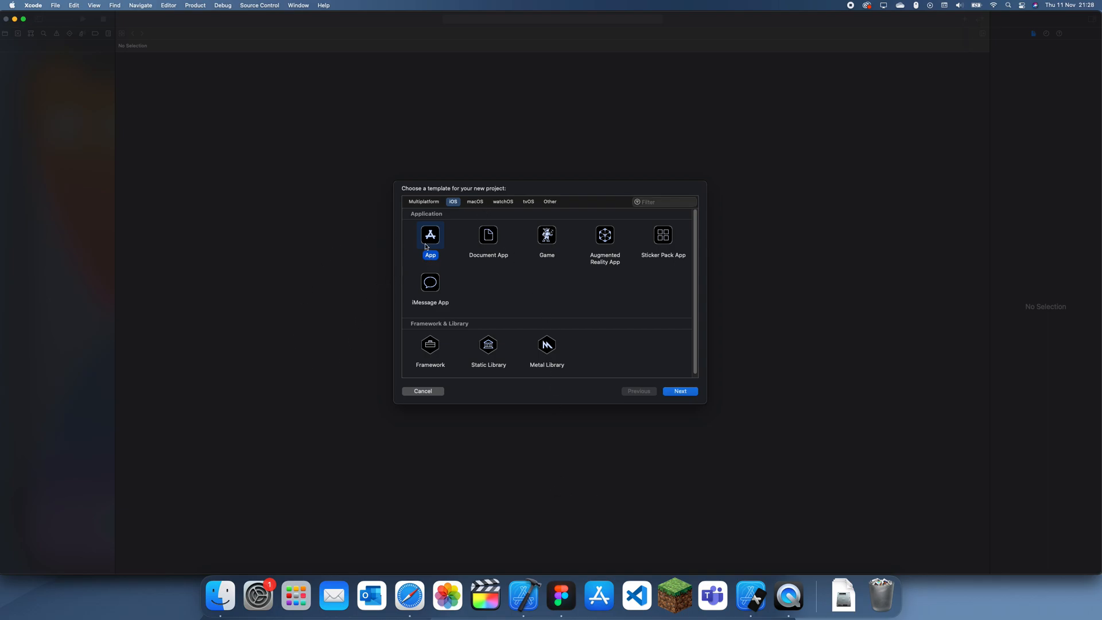
Create an iOS App project named toggle_button saved in the Youtube folder.
click(678, 390)
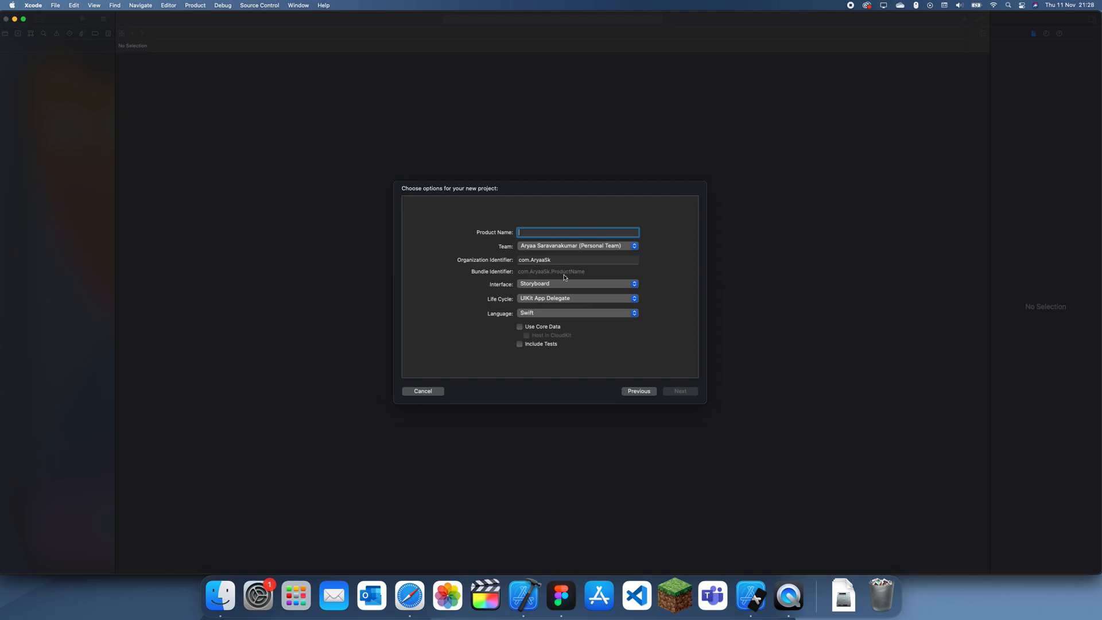
mouse_move(572, 283)
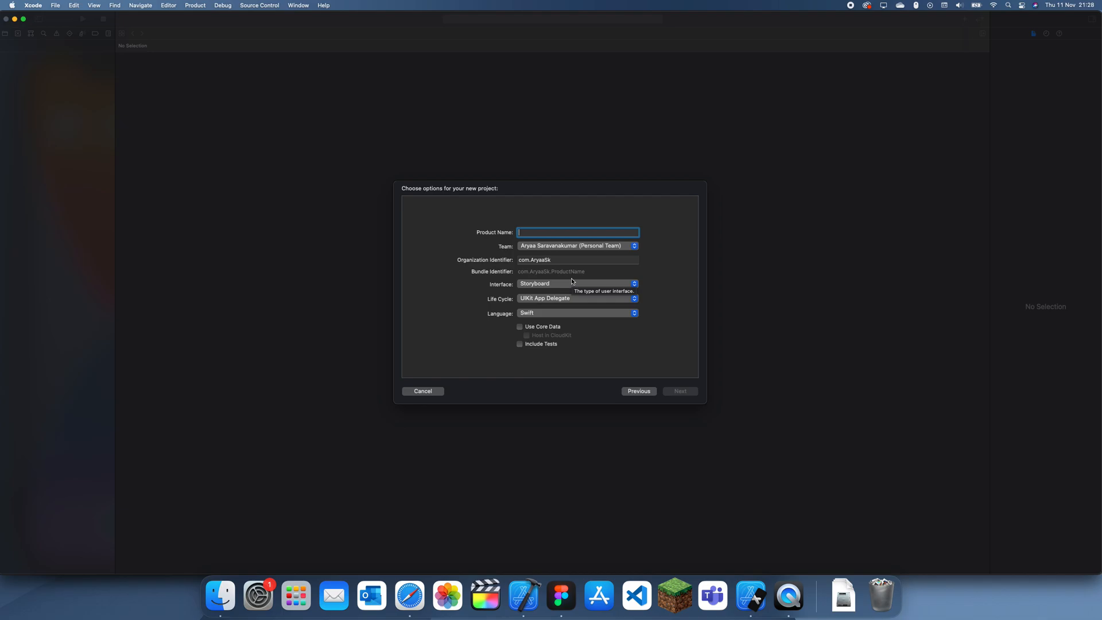
text(toggle_button)
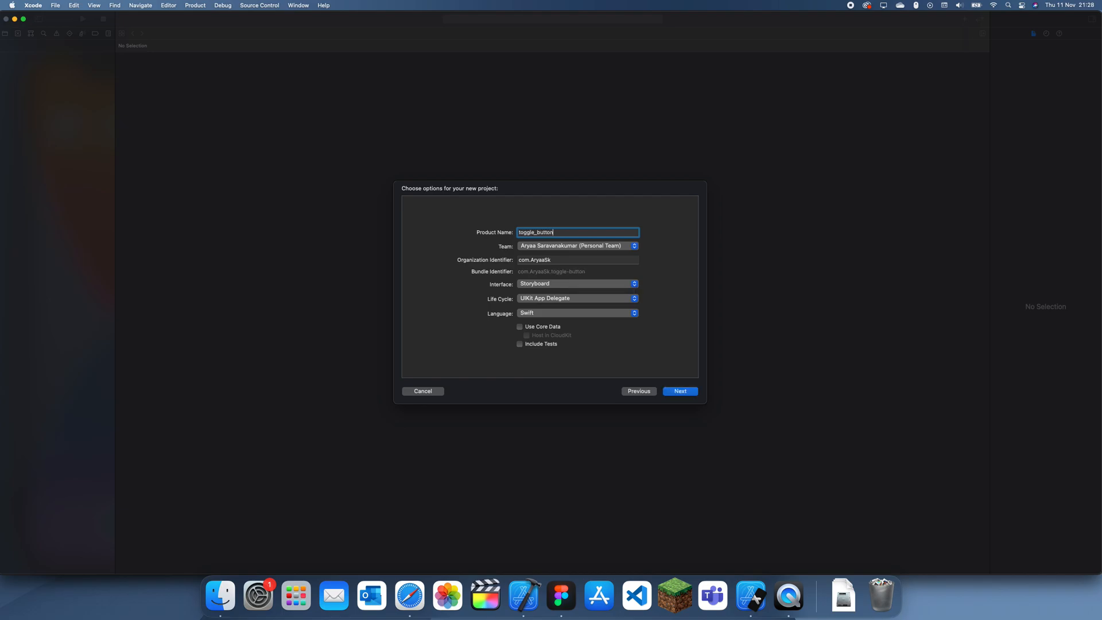
click(678, 390)
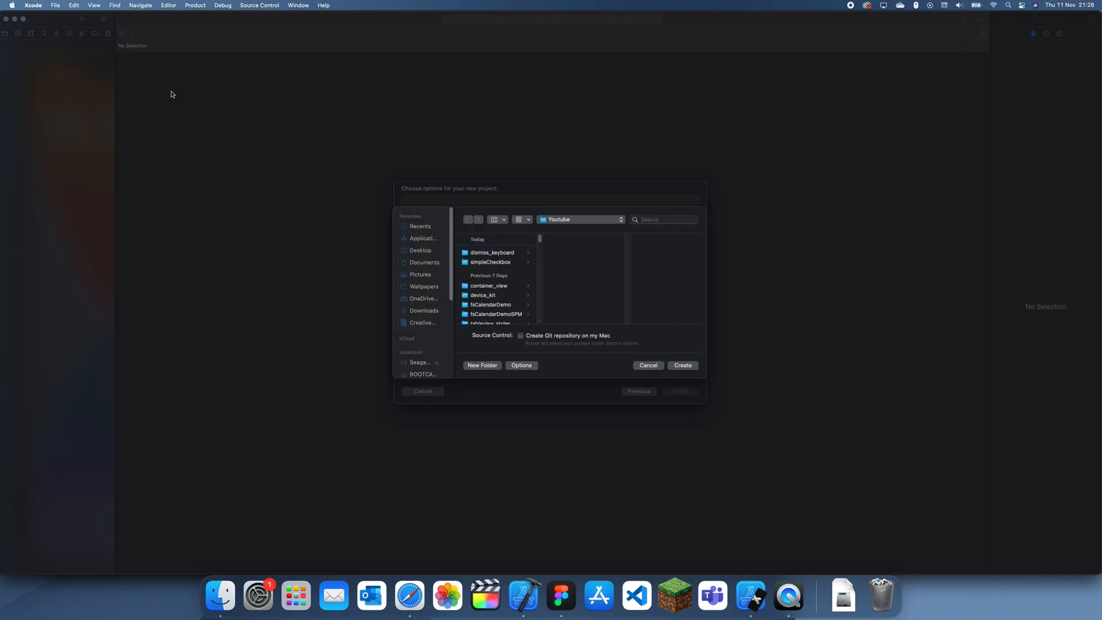
click(680, 365)
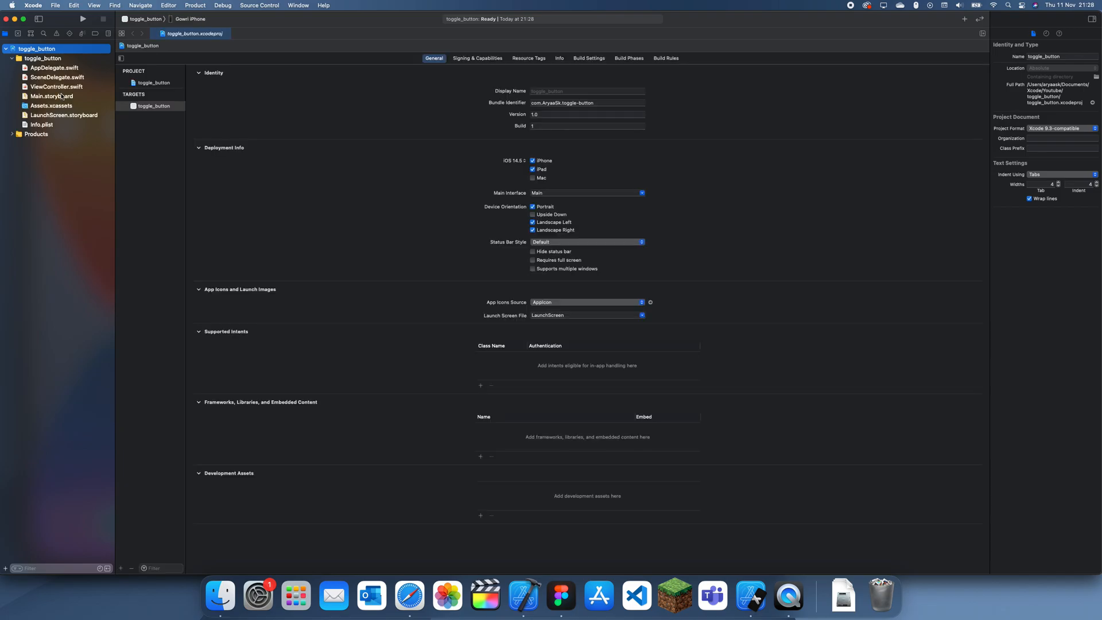
Add a Button to Main.storyboard constrained to the container's horizontal and vertical centre.
click(51, 96)
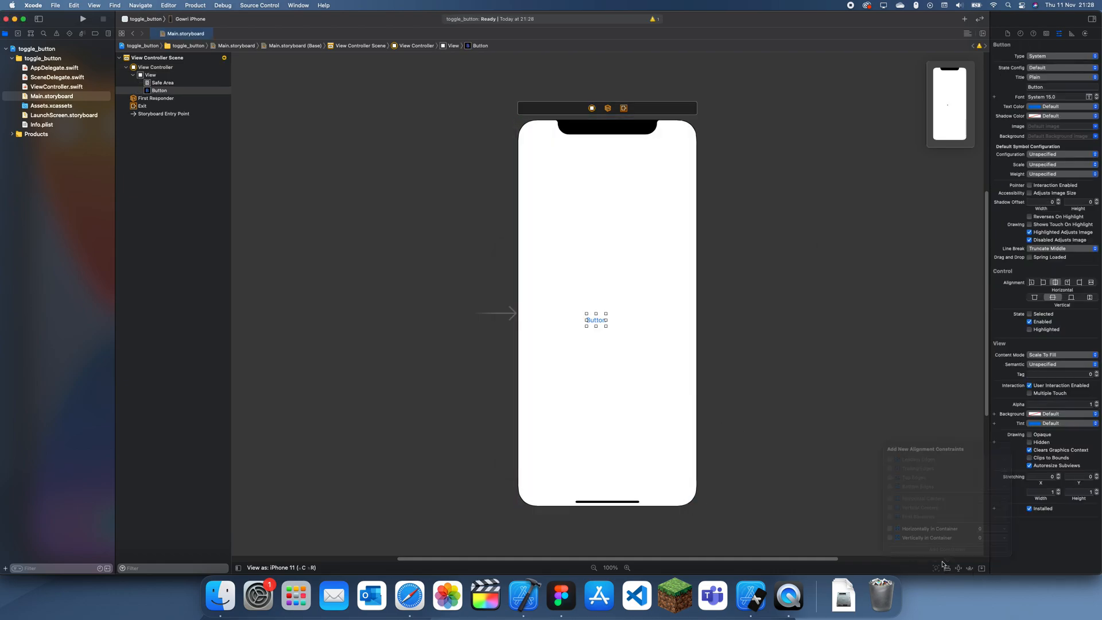
click(889, 537)
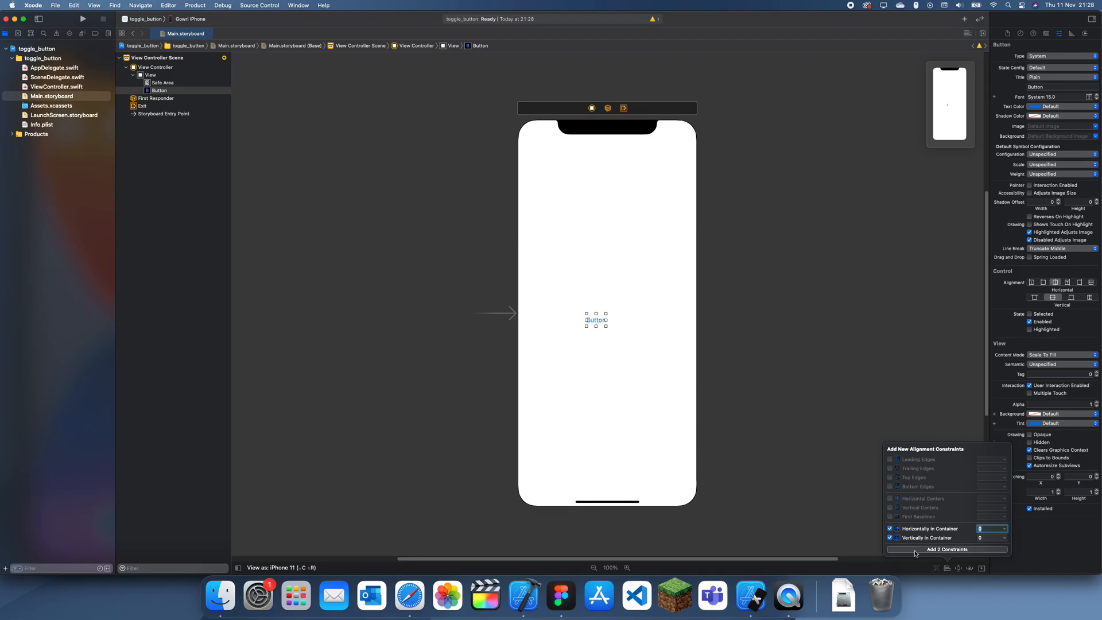
click(947, 548)
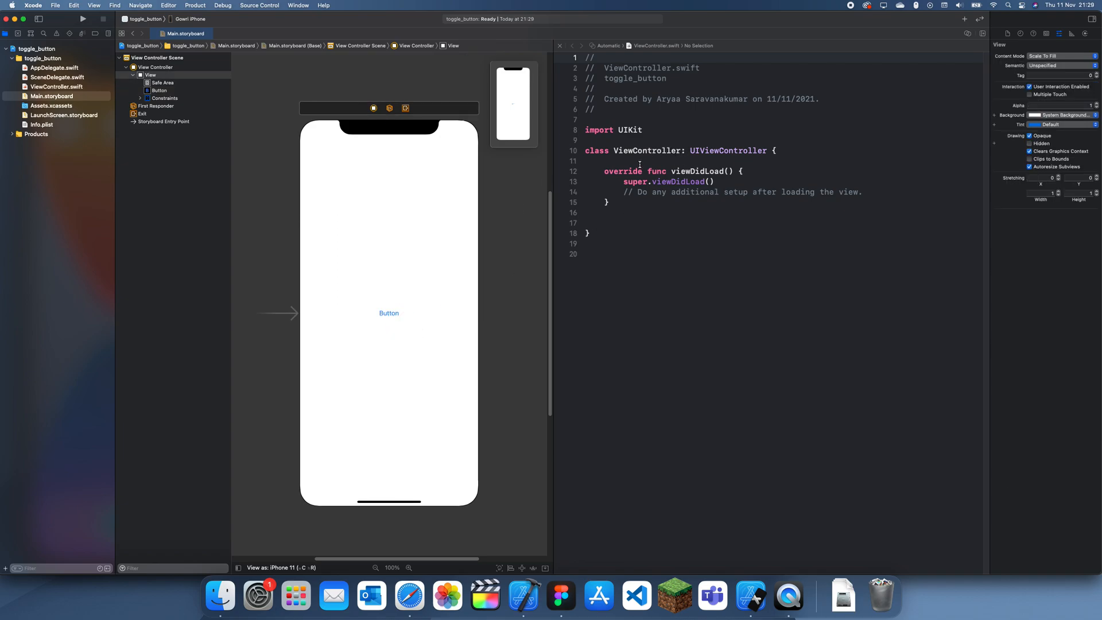
Connect the storyboard button to ViewController.swift as outlets toggleButton and buttonClicked.
click(389, 312)
text(toggleB)
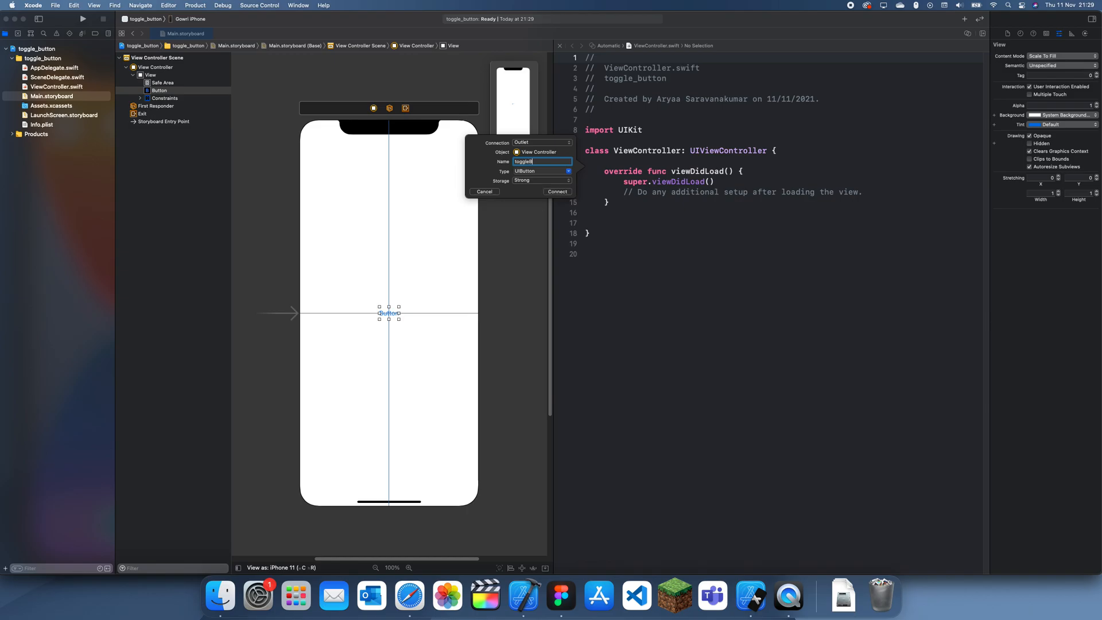
click(556, 192)
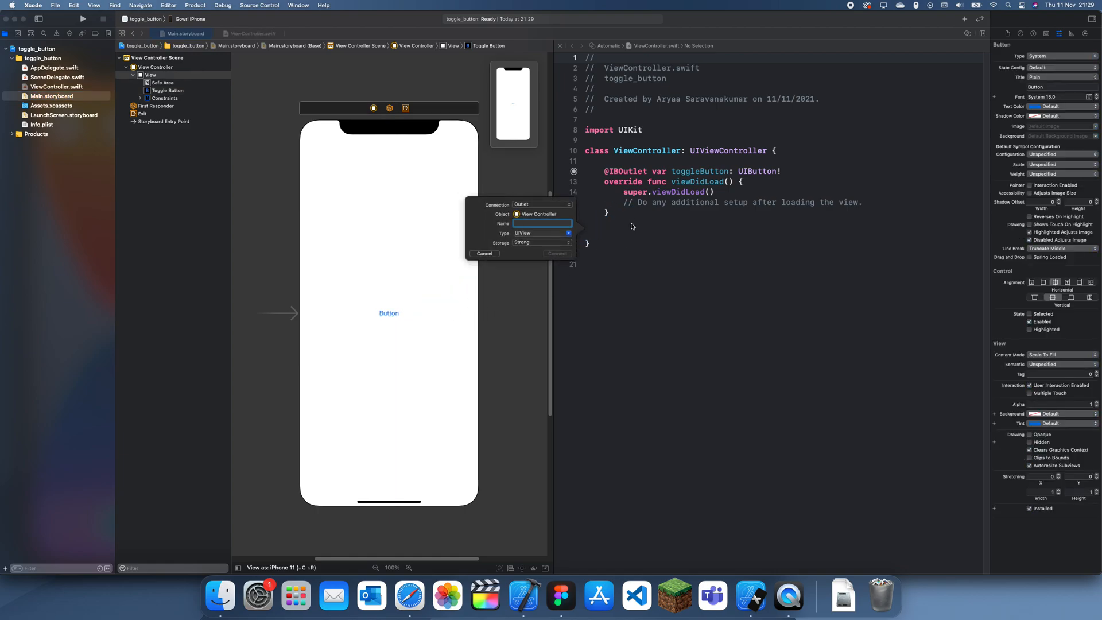
text(buttonClick)
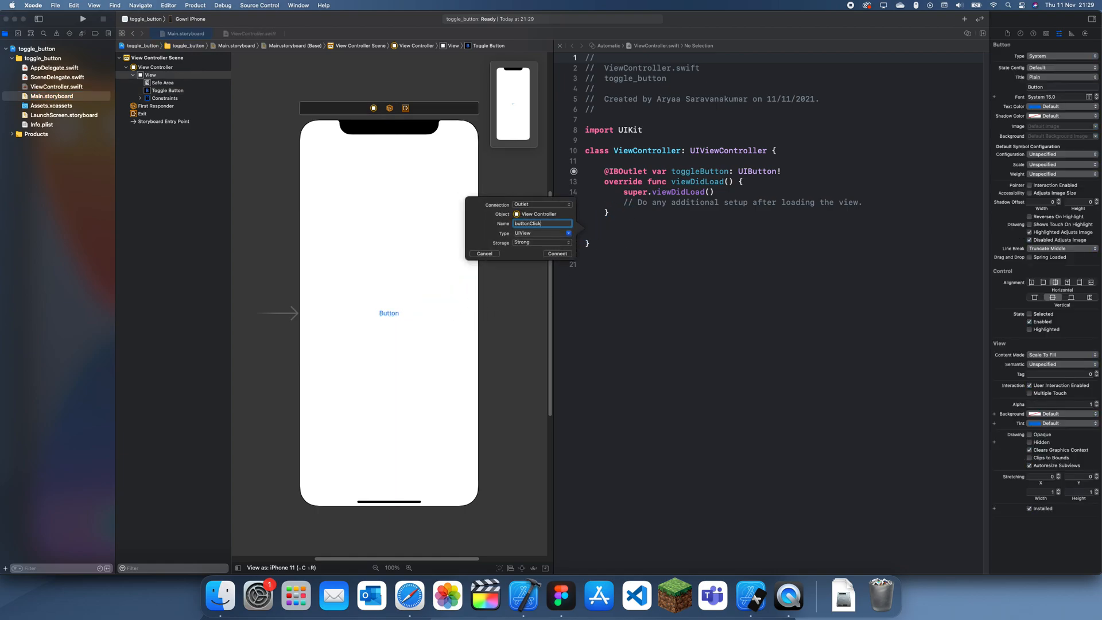
click(557, 252)
text(var)
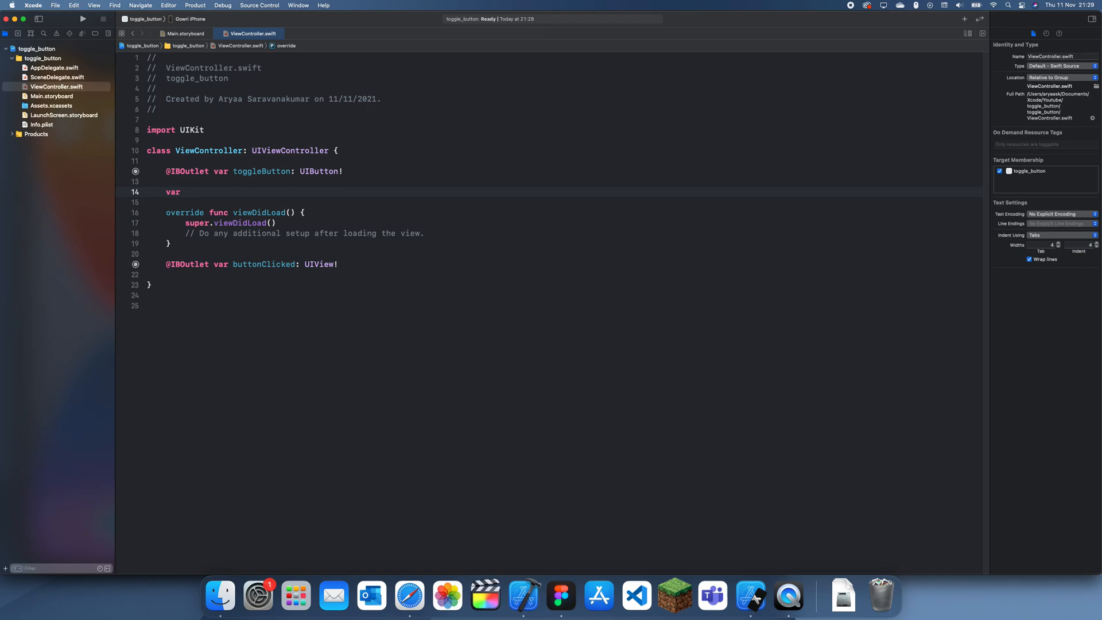
Declare var toggleButtonChecked = false below the outlets in ViewController.swift.
text(toggleButton)
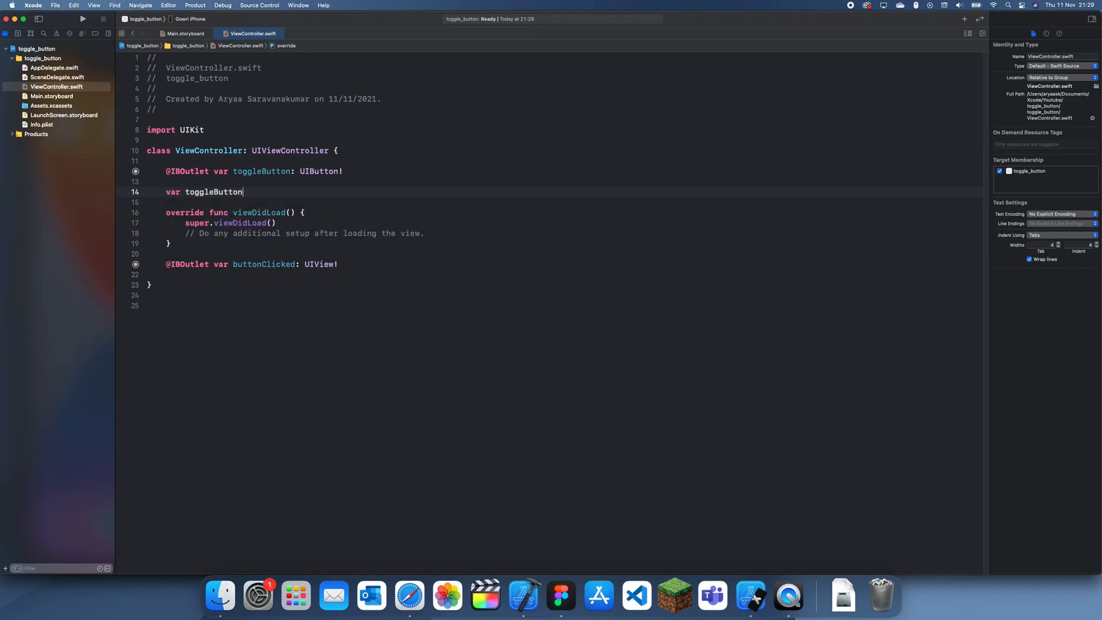
text(Checked)
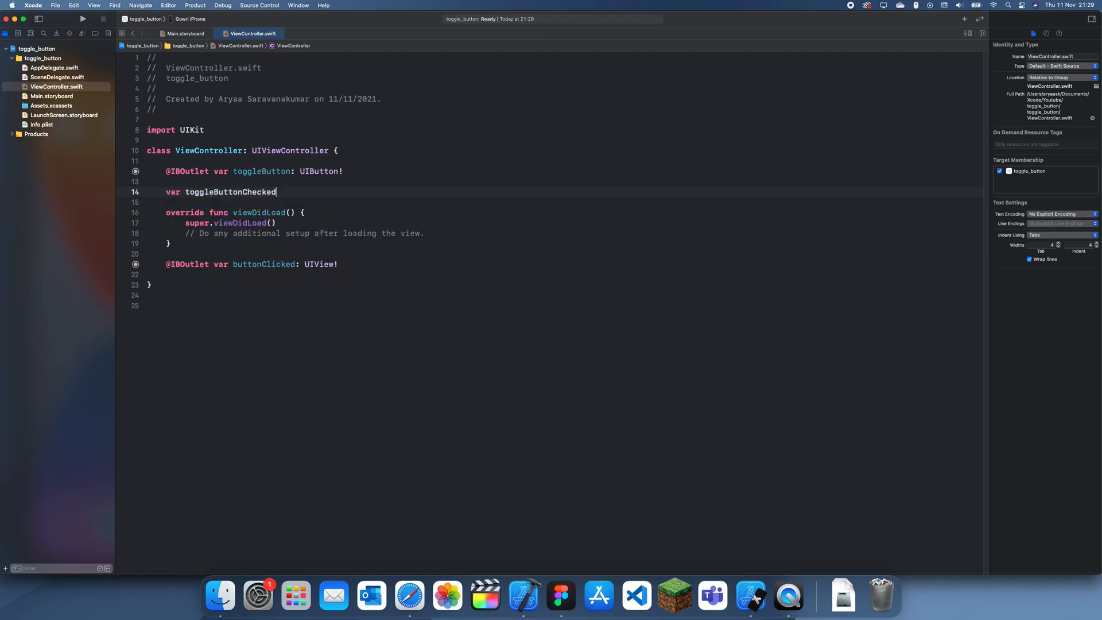
text(= false)
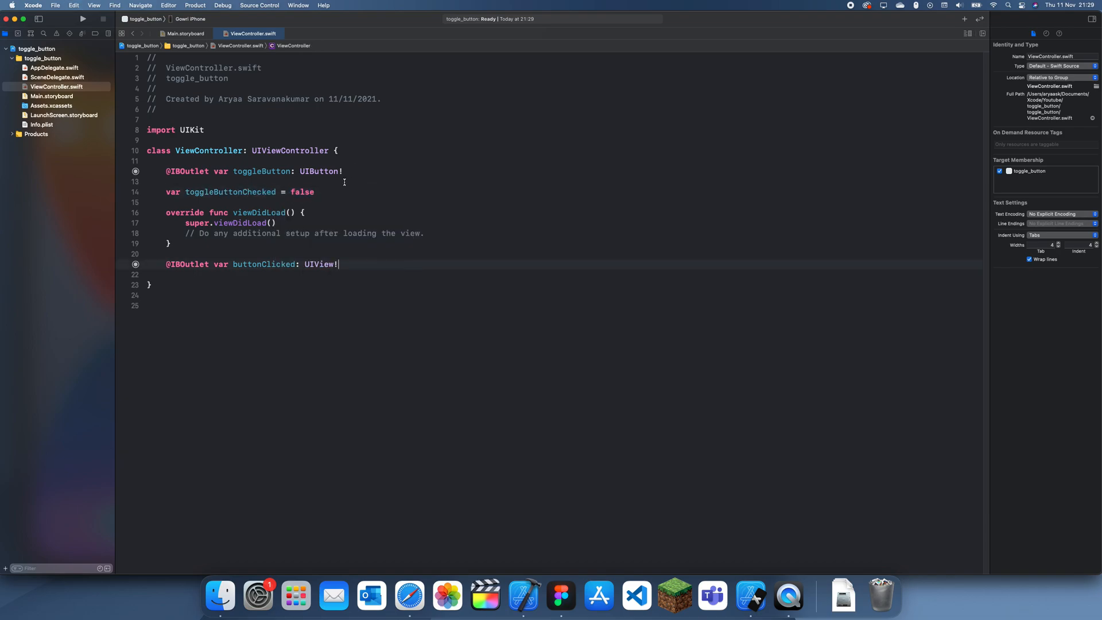
click(57, 86)
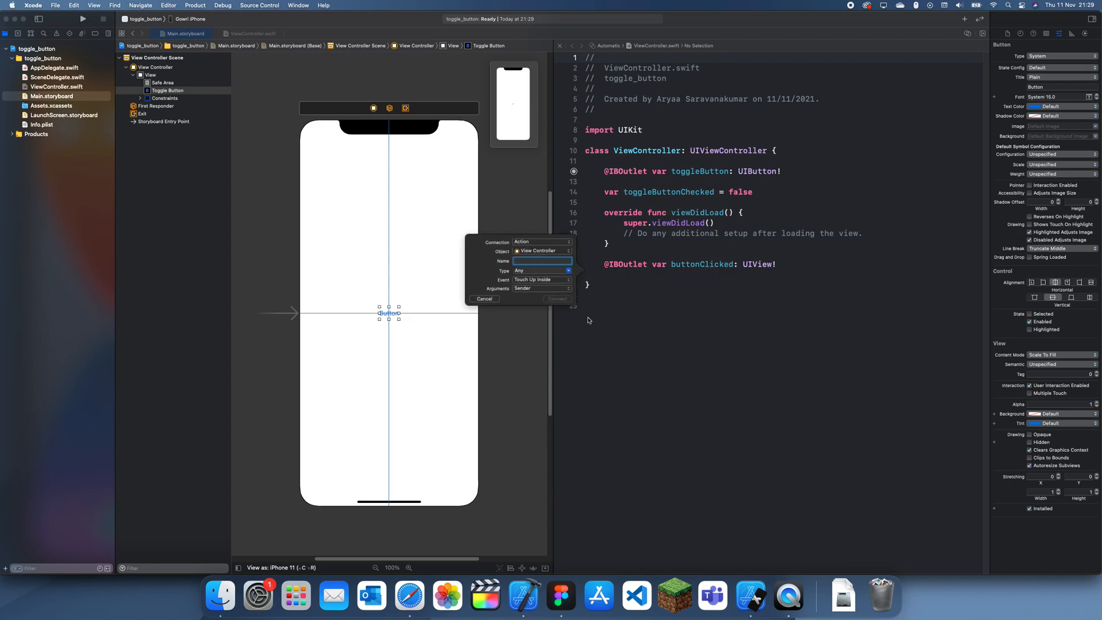
Connect the button's tap as an Action named buttonClicked in ViewController.swift.
text(button)
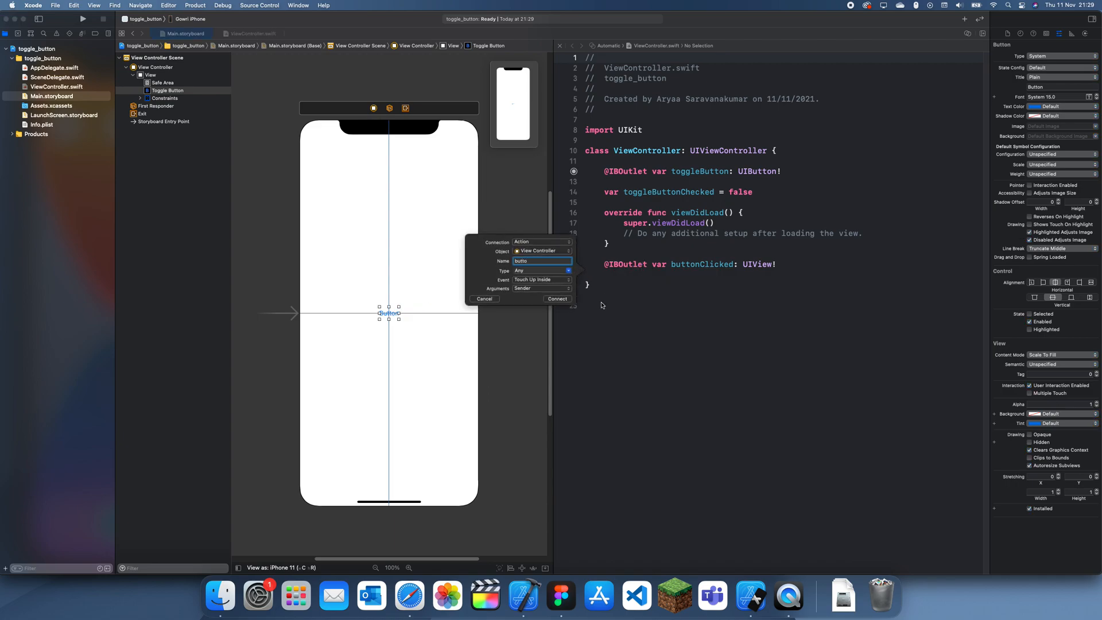
click(556, 299)
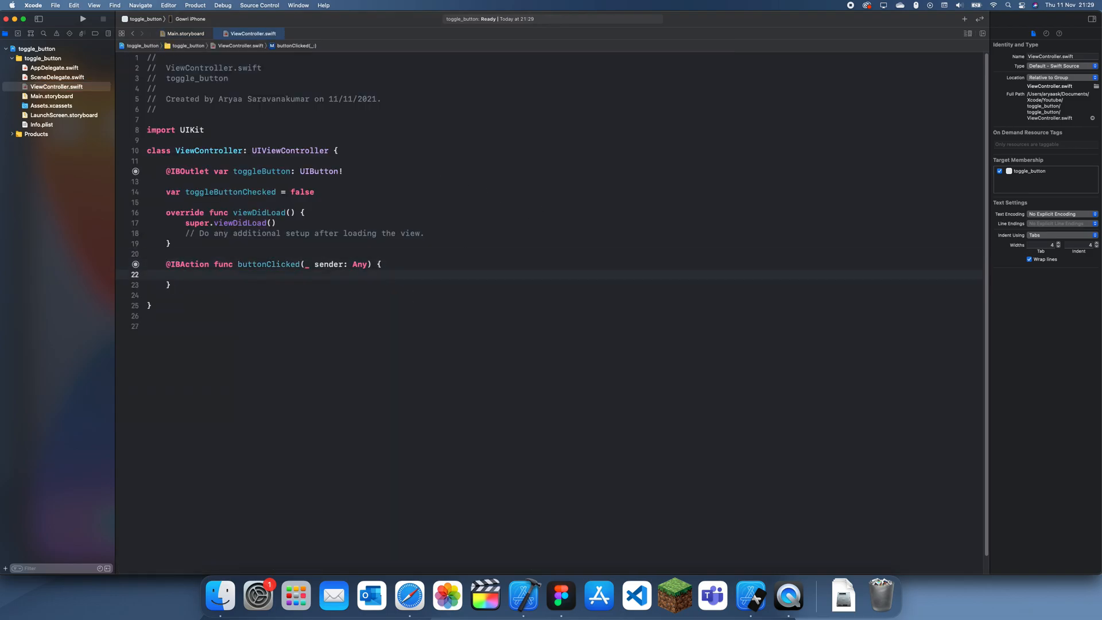
Write an if/else in buttonClicked setting toggleButtonChecked true when false, else false.
click(284, 192)
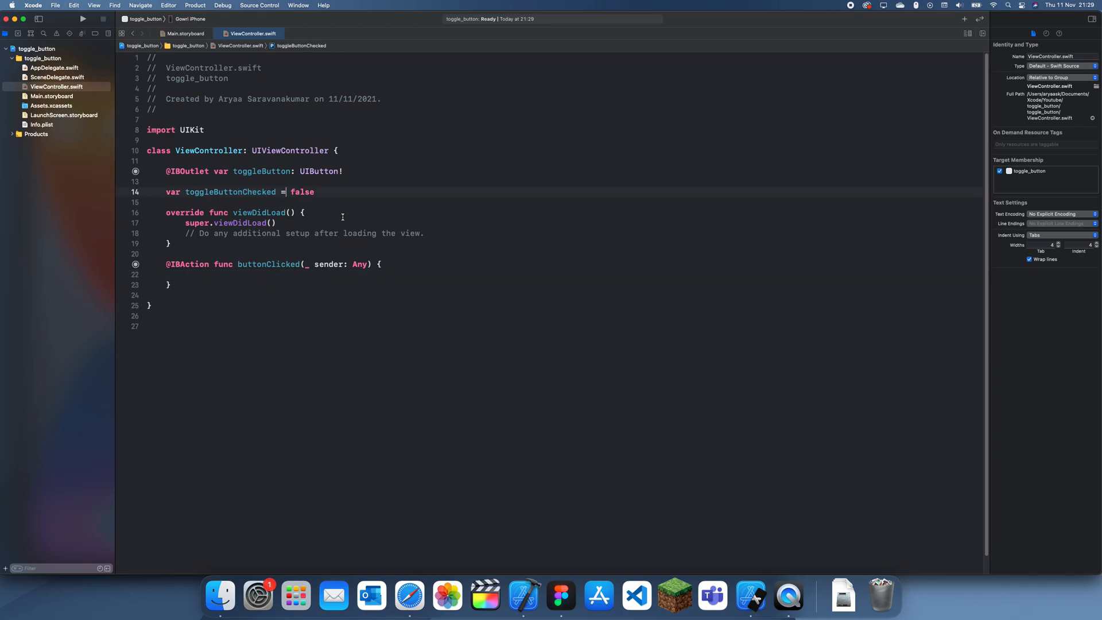
text(if toggleButtonChecked == false)
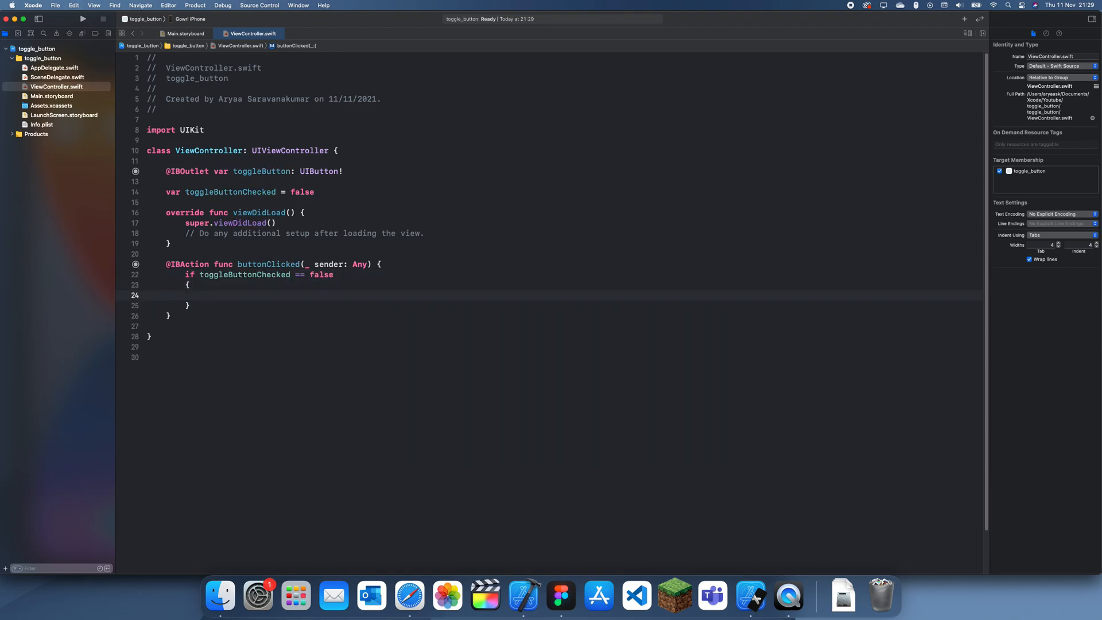
text(toggleButtonChecked)
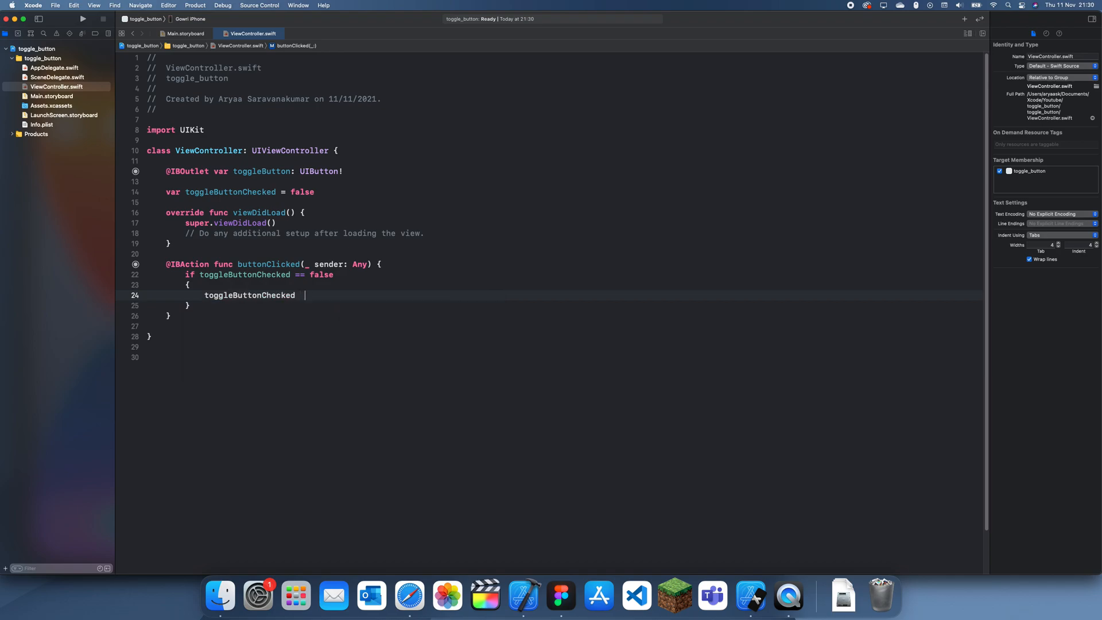
text(= true)
click(564, 324)
text(else)
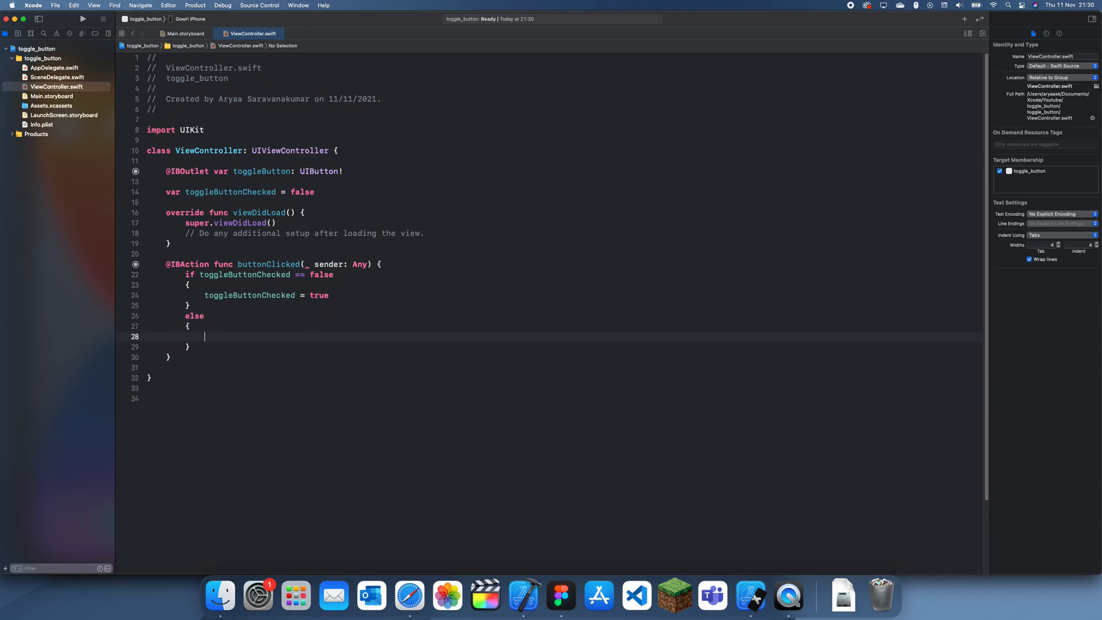
text(toggleButtonChecked =)
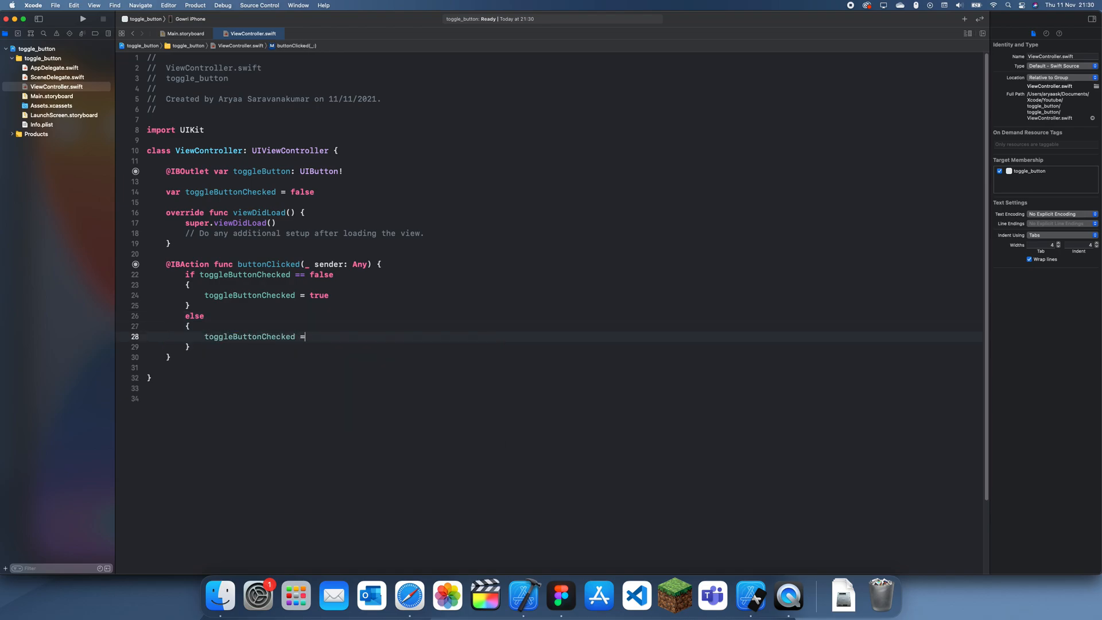
text(false })
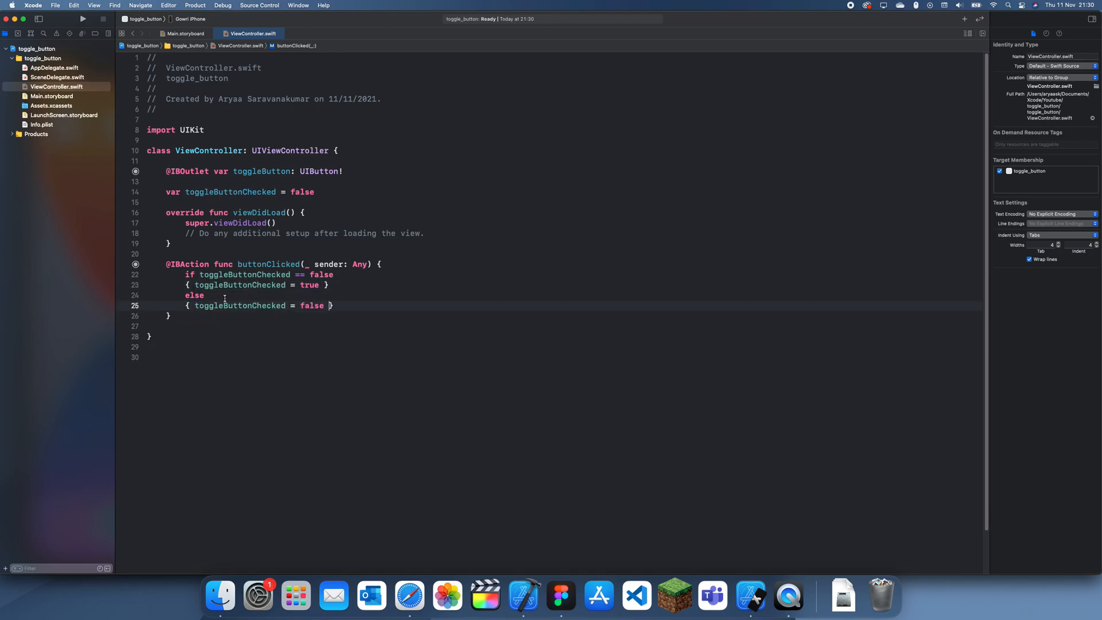
Define empty customizeButtonSelected and customizeButtonNotSelected functions in ViewController.
text(func)
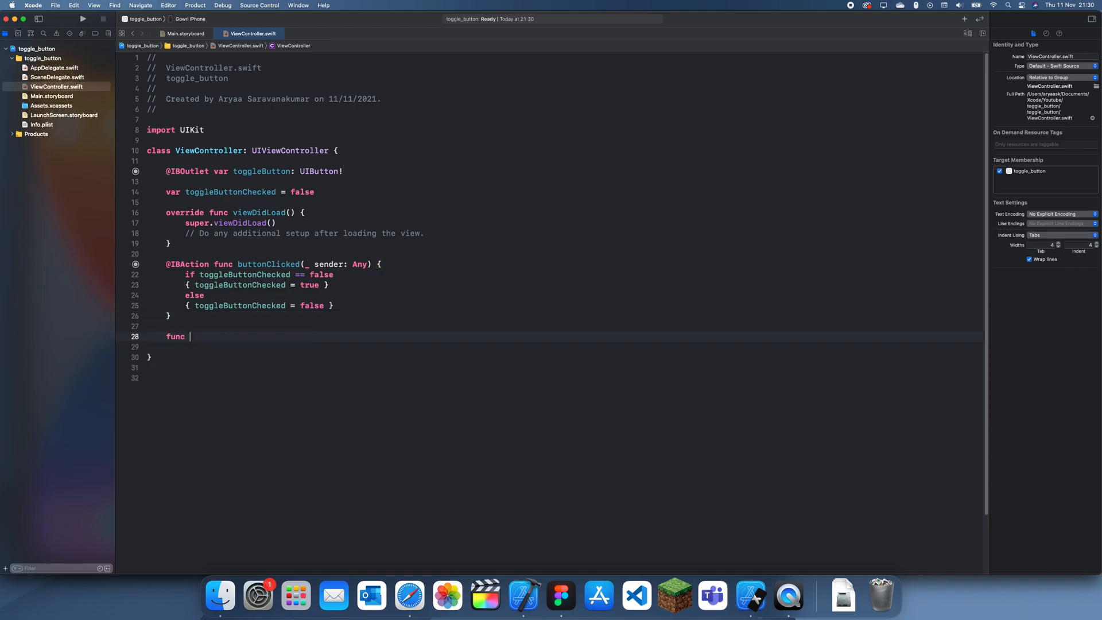
text(customizeButton)
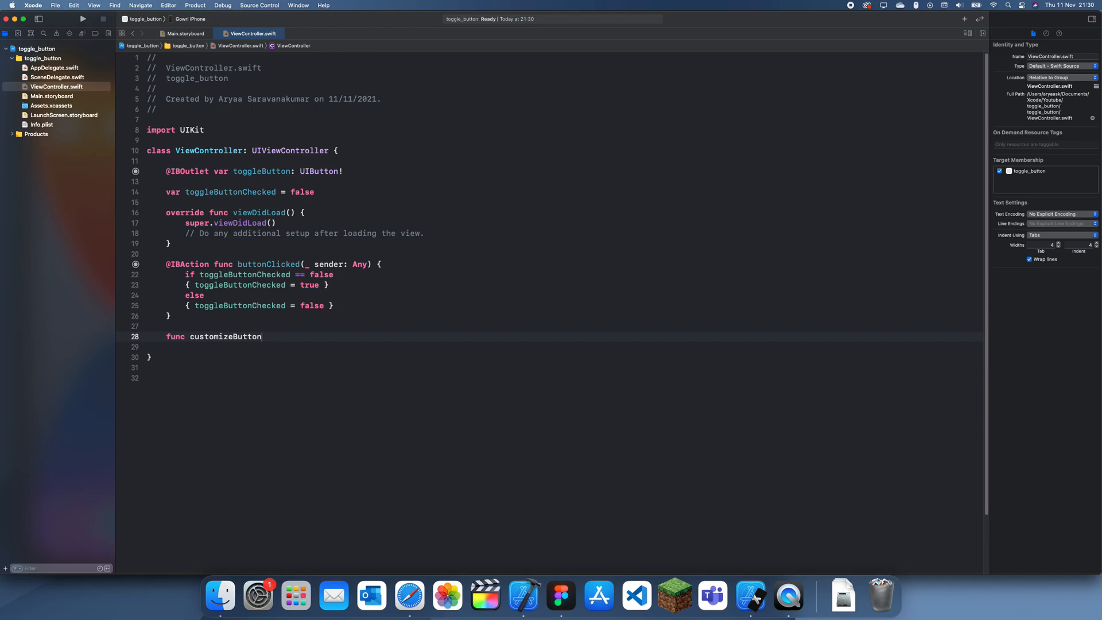
text(Selected()
click(561, 347)
text({)
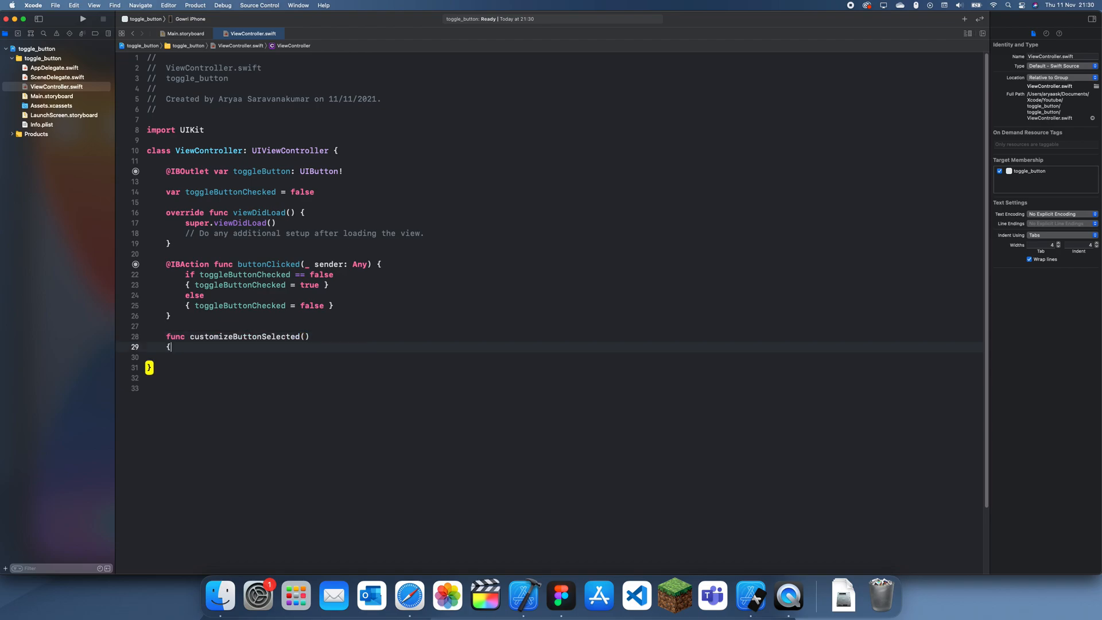
key(return)
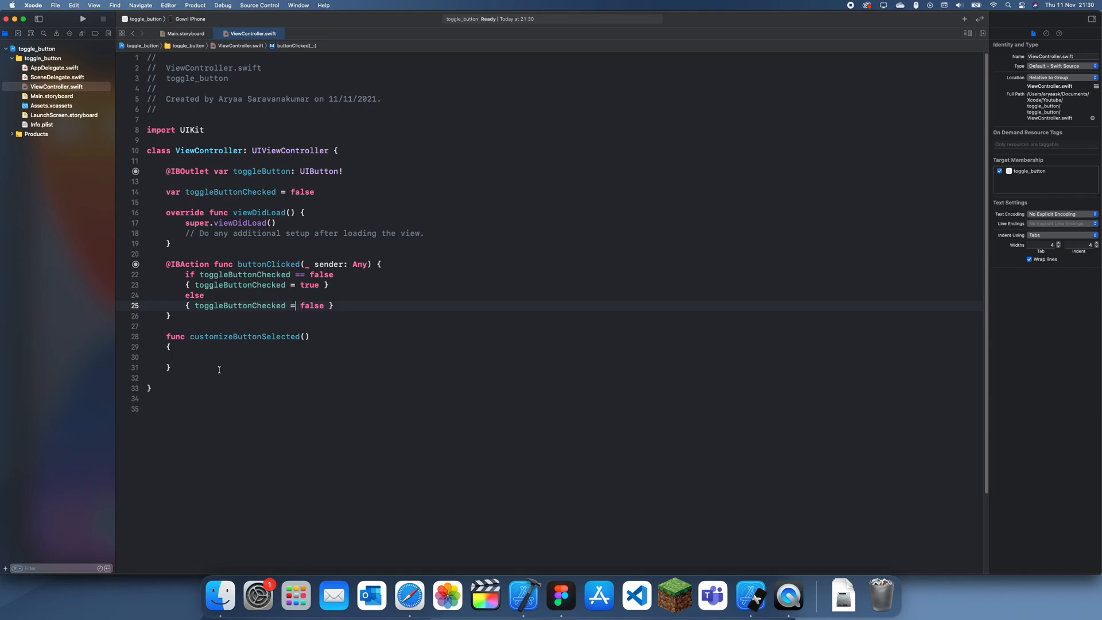
text(func customizeButtonNotSelected()
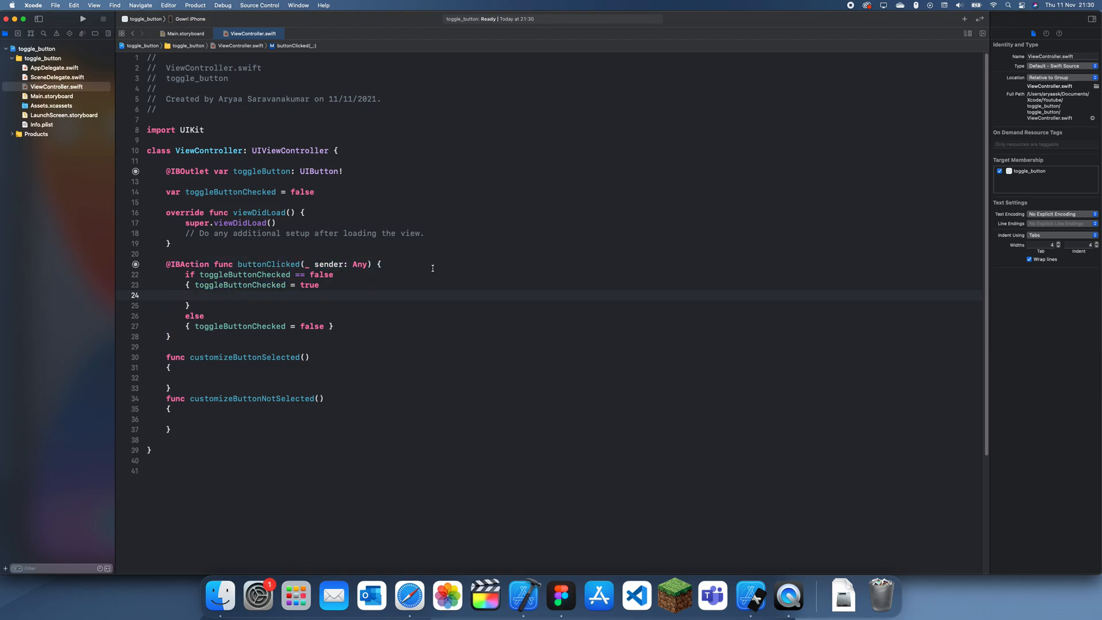
mouse_move(432, 267)
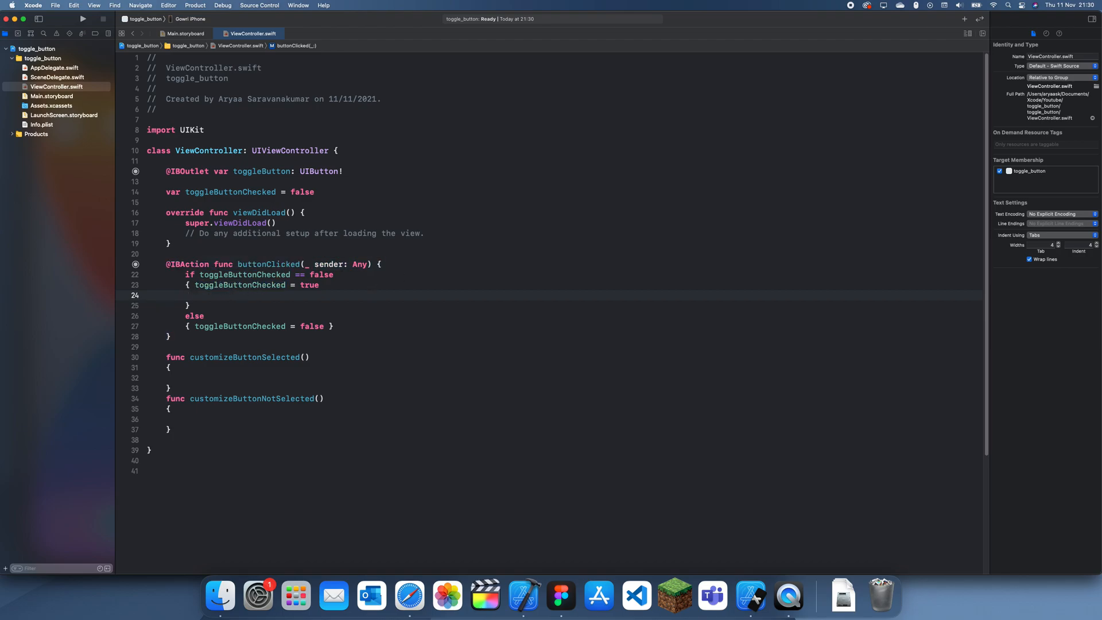
Call customizeButtonSelected in the if branch and customizeButtonNotSelected in the else branch.
text(cusomizeButtonSelected()
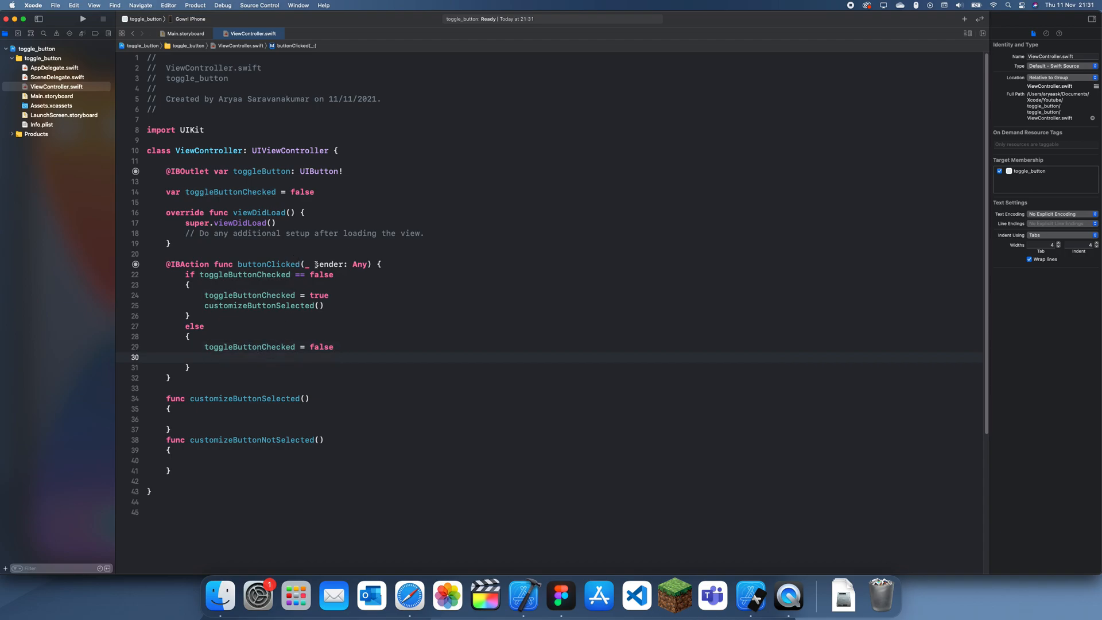
text(c)
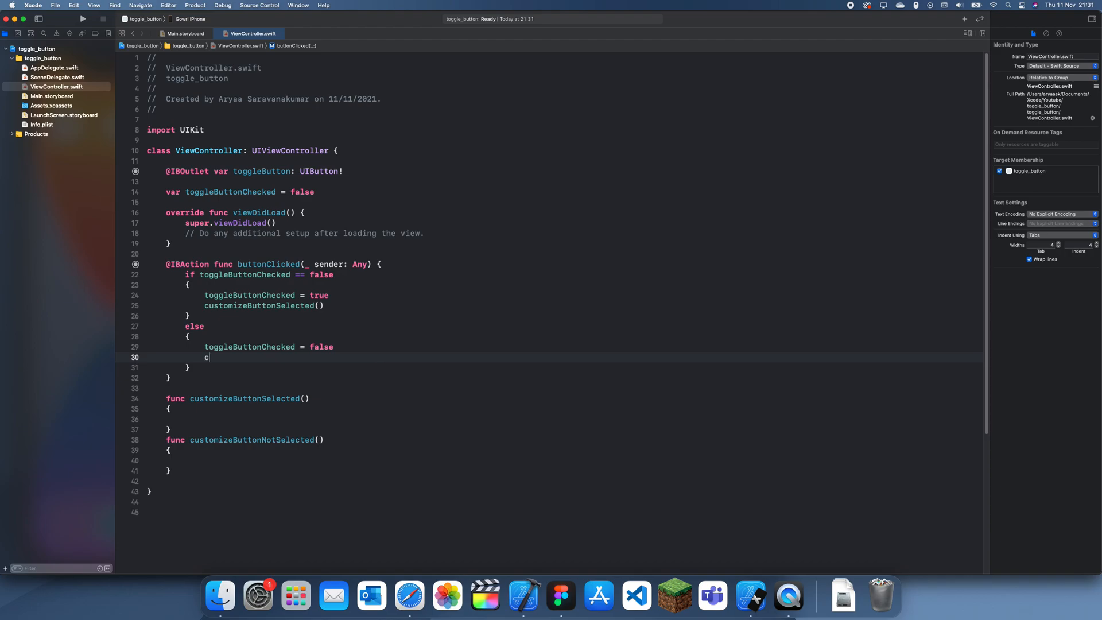
text(ustomizeButtonNotSelected()
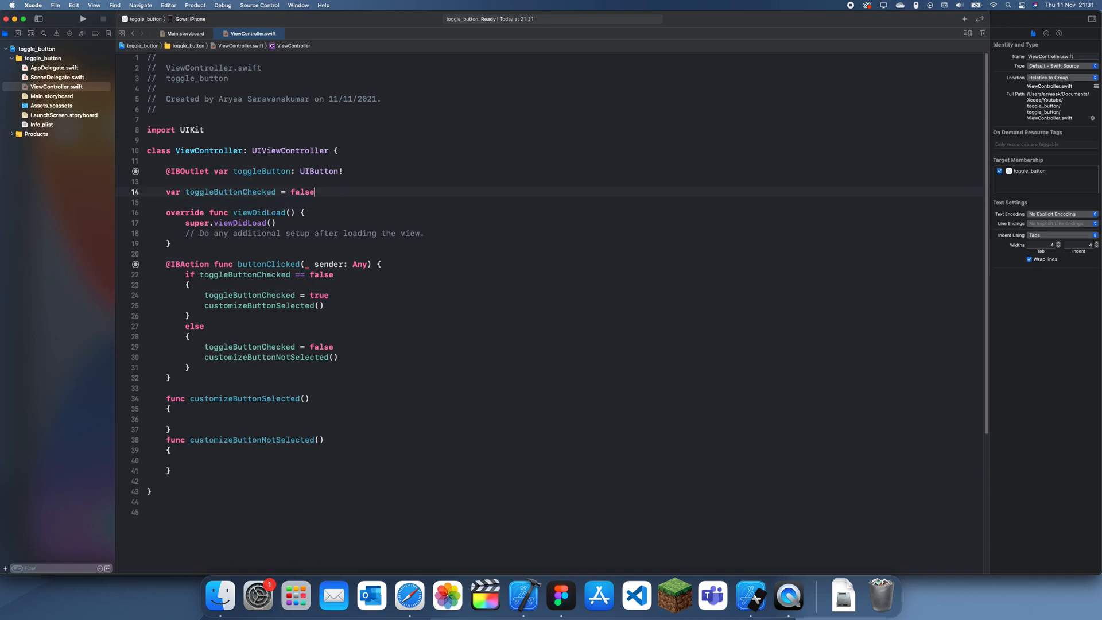
Replace the viewDidLoad comment with customizeButtonNotSelected() and toggleButtonChecked = false.
double_click(230, 191)
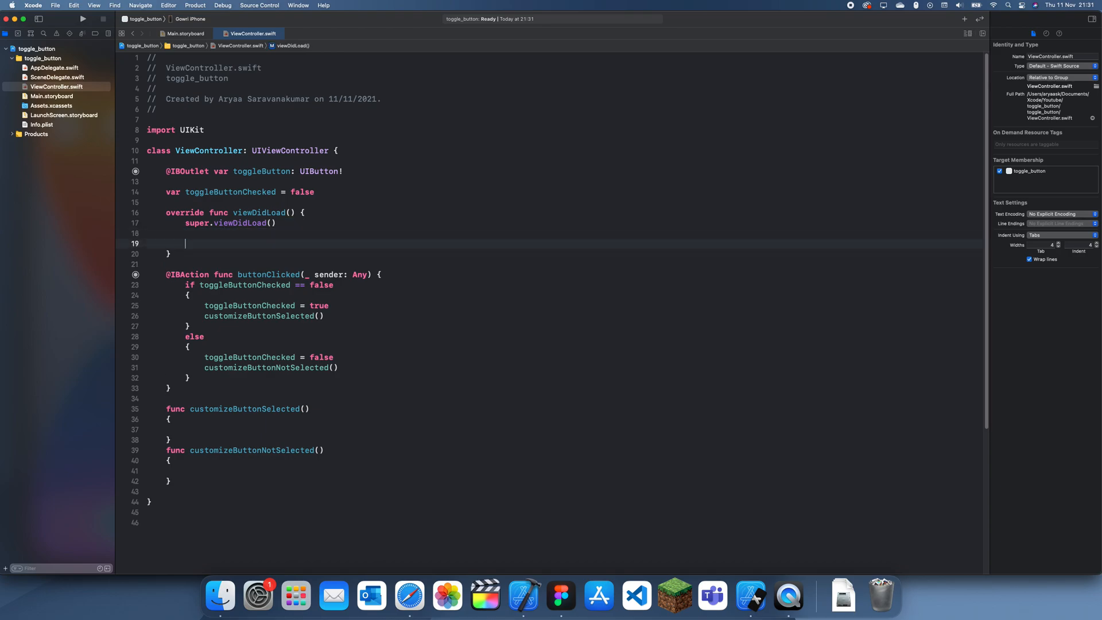
text(customizeButtonNotSelected()
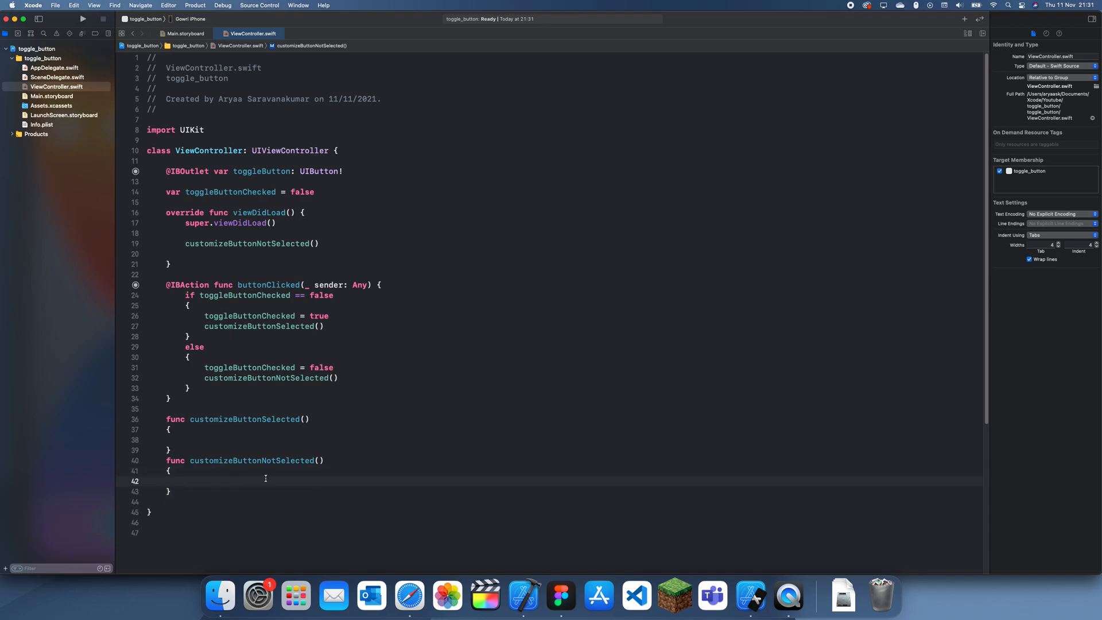
text(t)
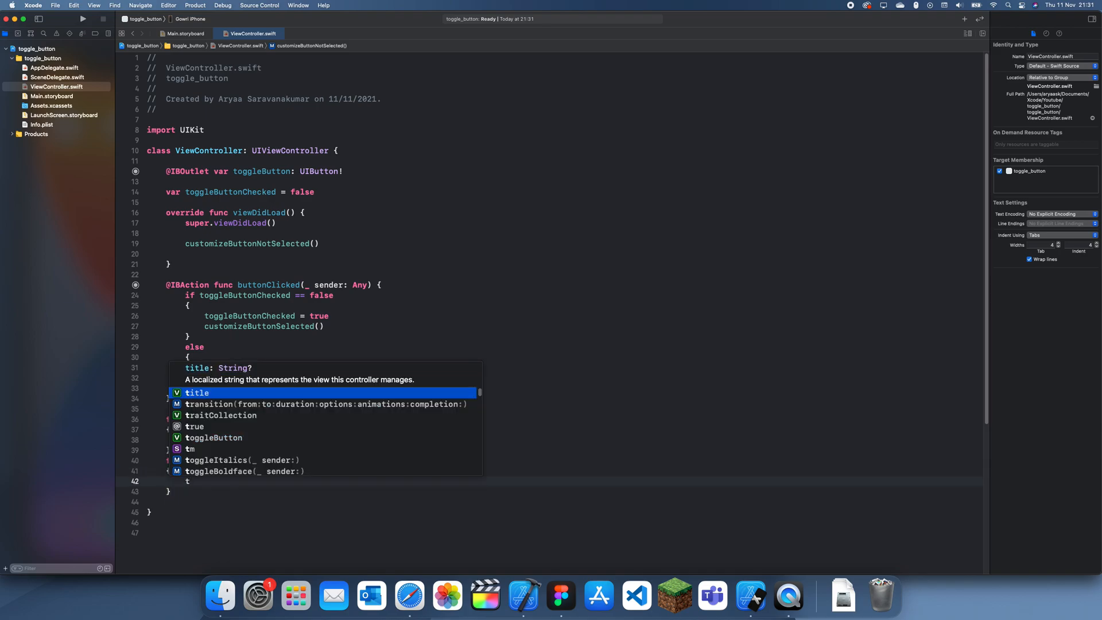
text(toggleButtonChecked = false)
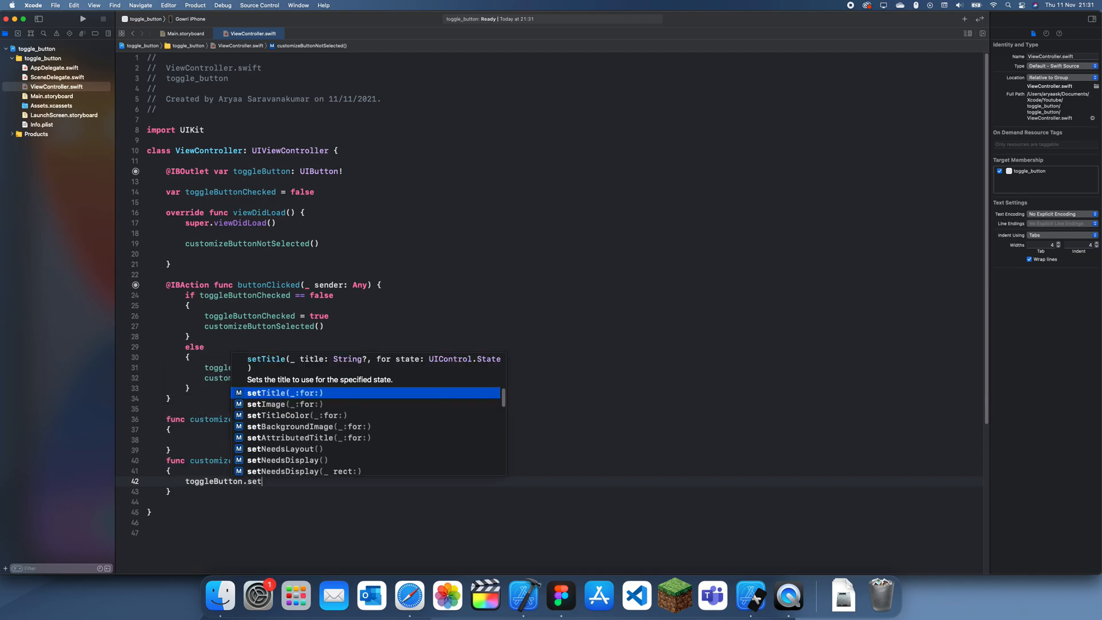
Set the button title colour .orange in the not-selected helper and .blue in the selected one.
text(T)
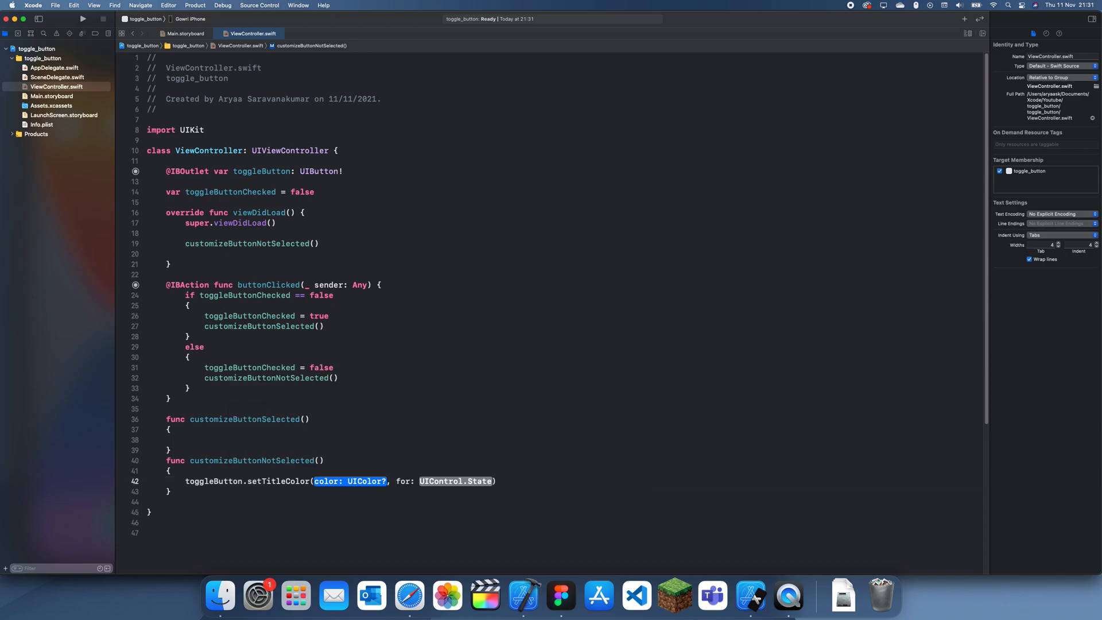
text(.orange)
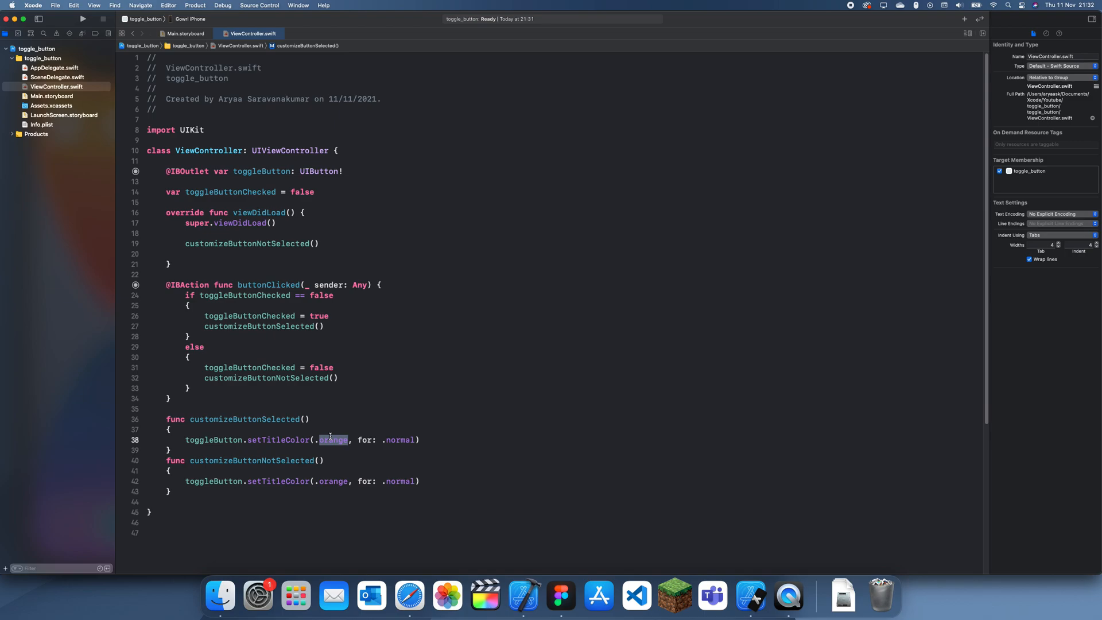
text(blue)
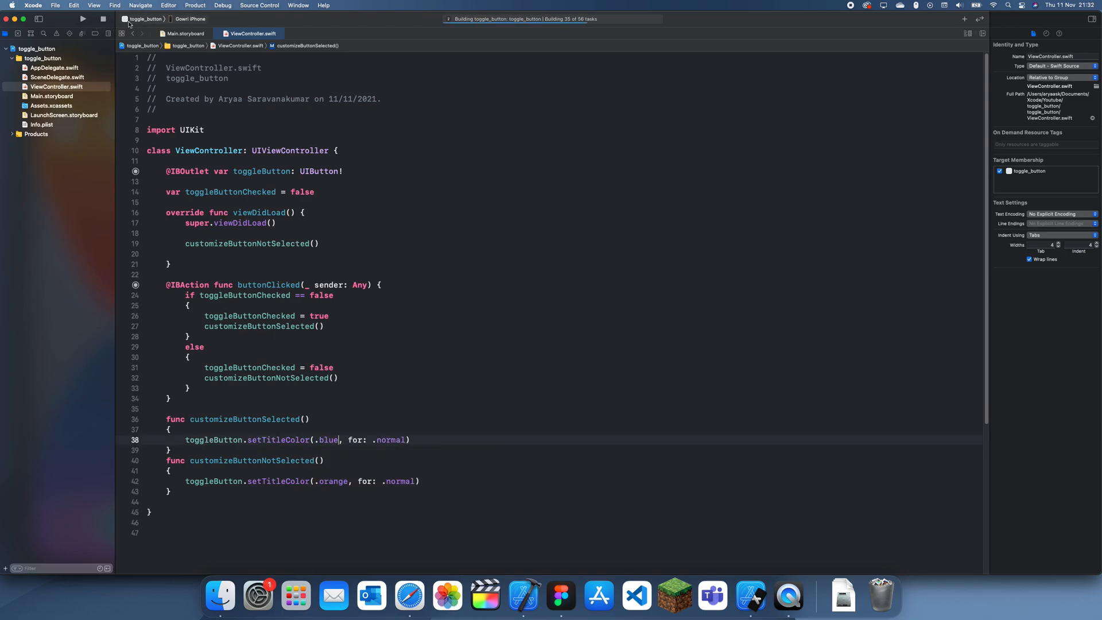
Run the app on the iPhone 12 mini Simulator and tap the orange Button.
click(146, 19)
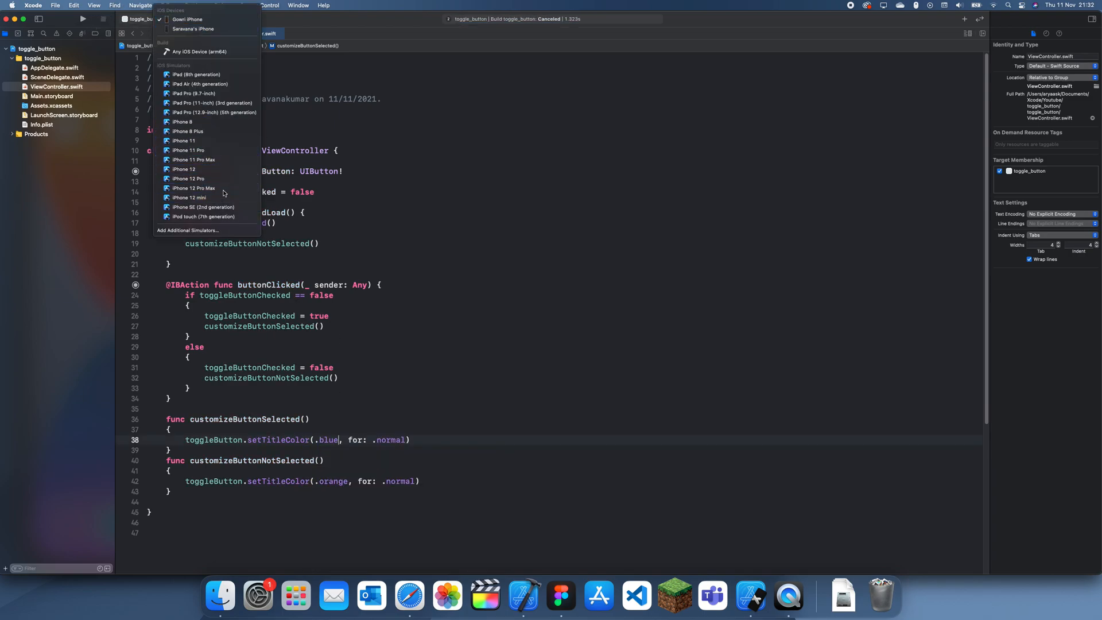
click(187, 197)
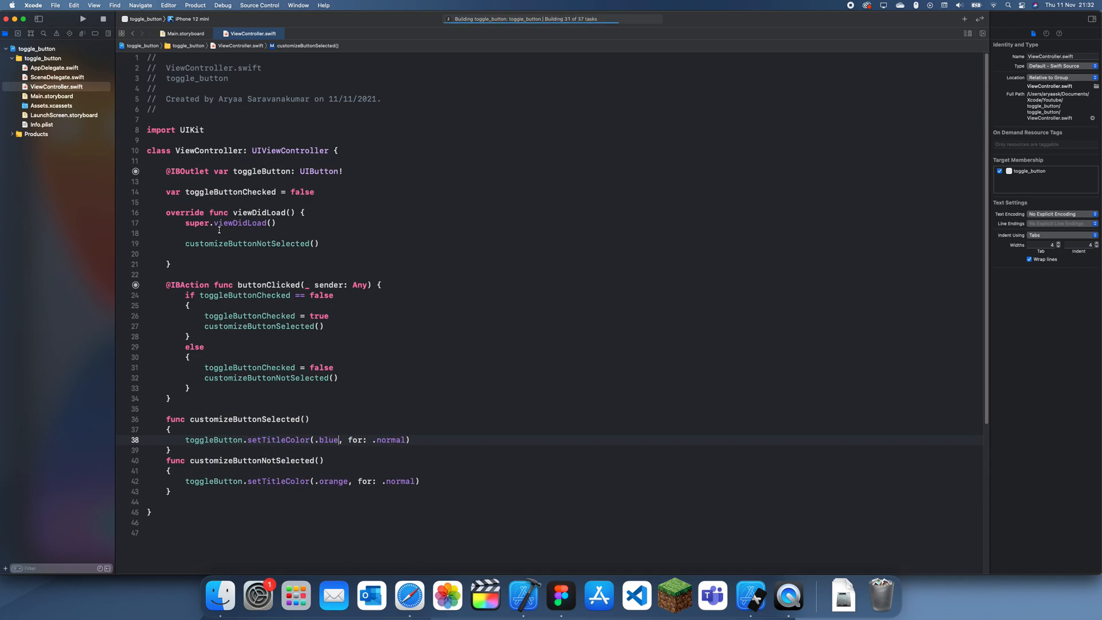
click(83, 19)
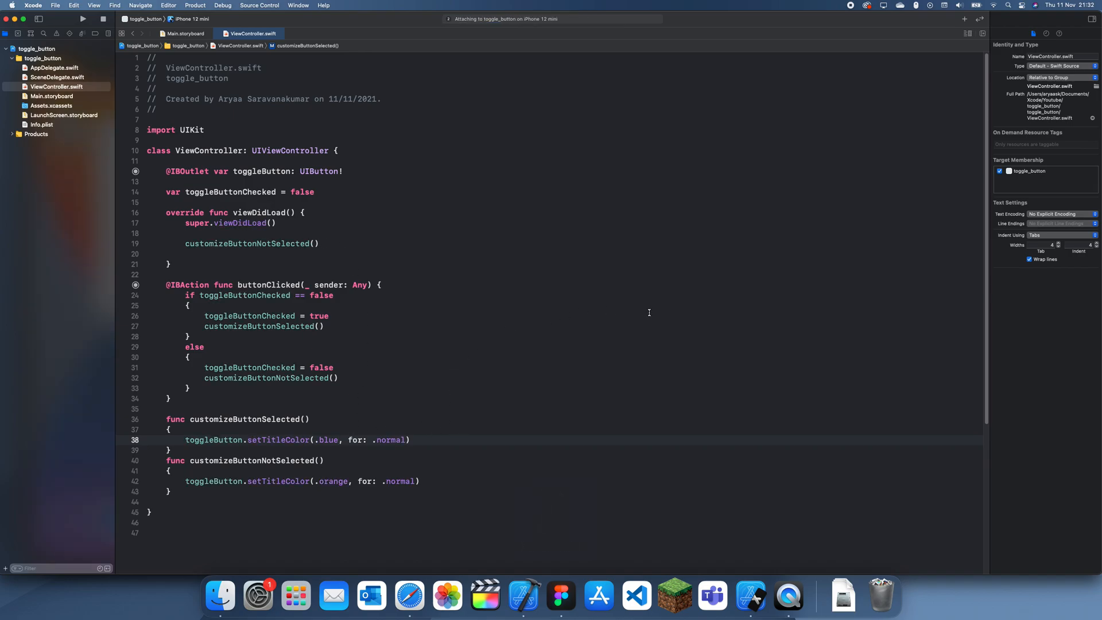
click(83, 20)
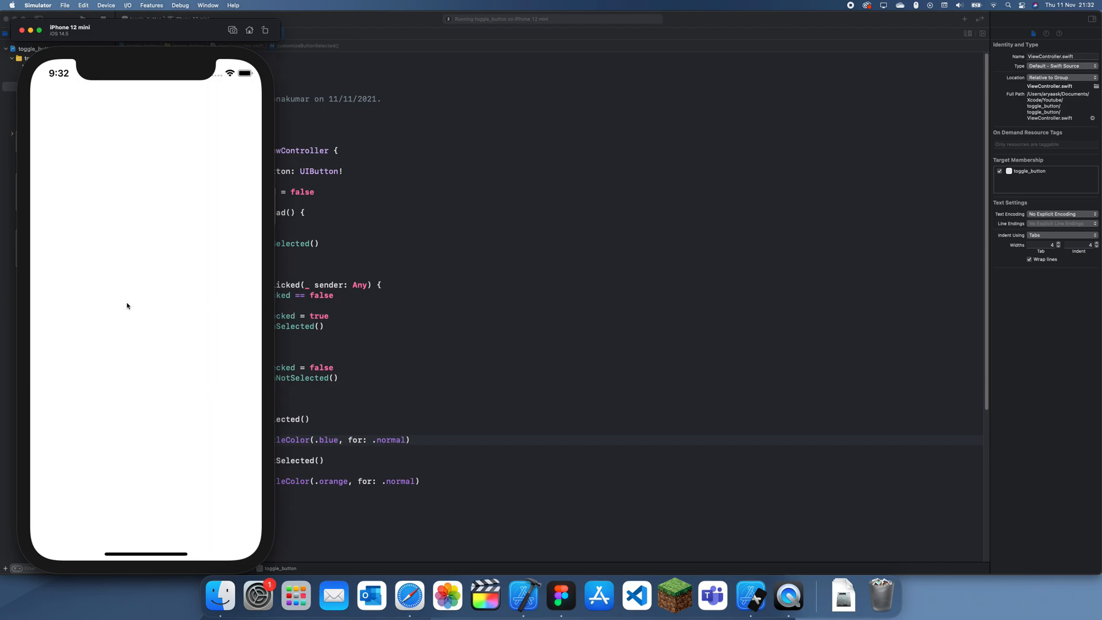
mouse_move(137, 308)
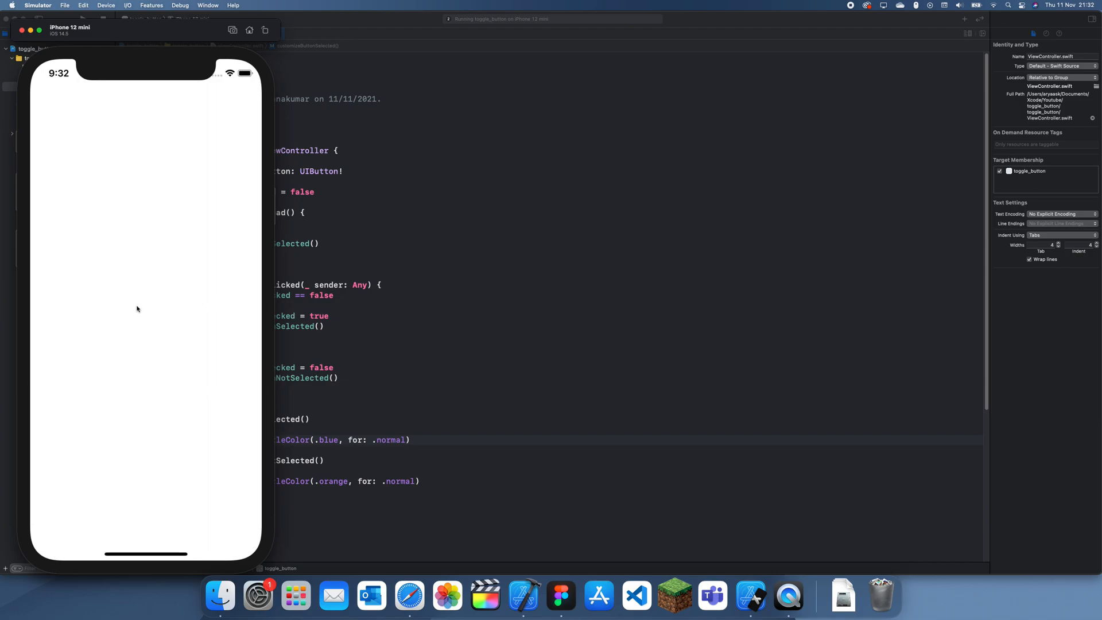
mouse_move(283, 354)
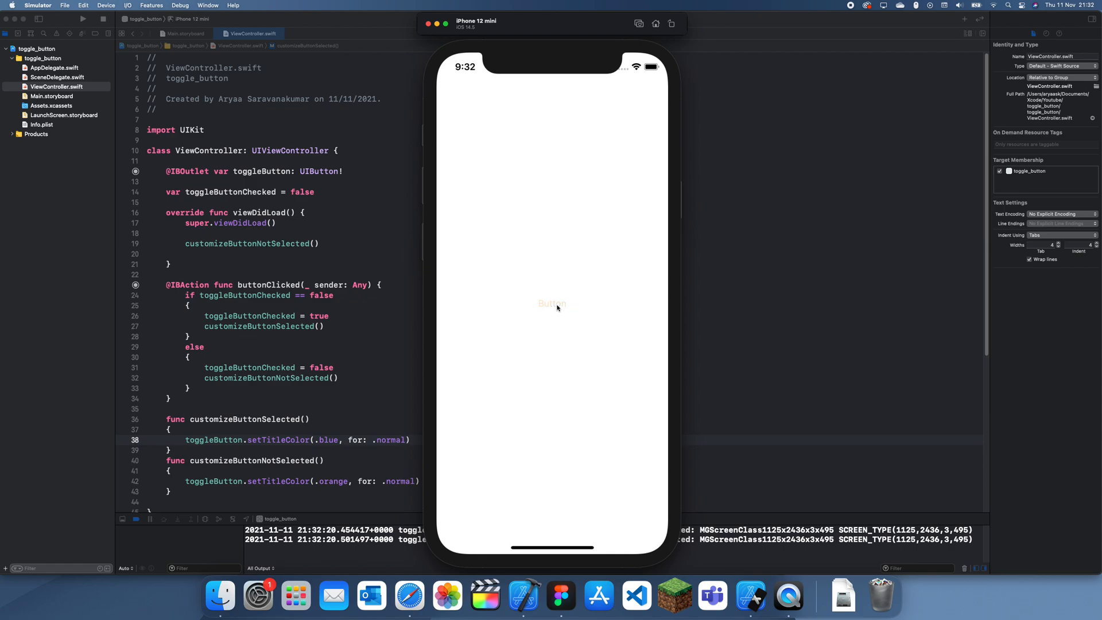
click(552, 303)
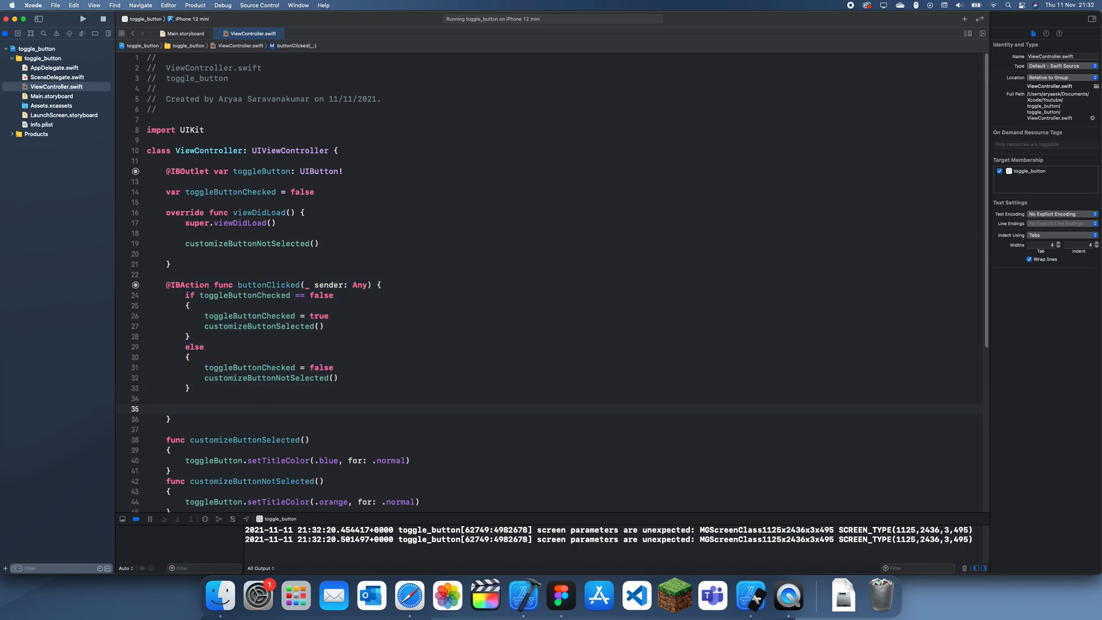
Add print(toggleButtonChecked) after the if/else and relaunch the app in the Simulator.
text(priont(t)
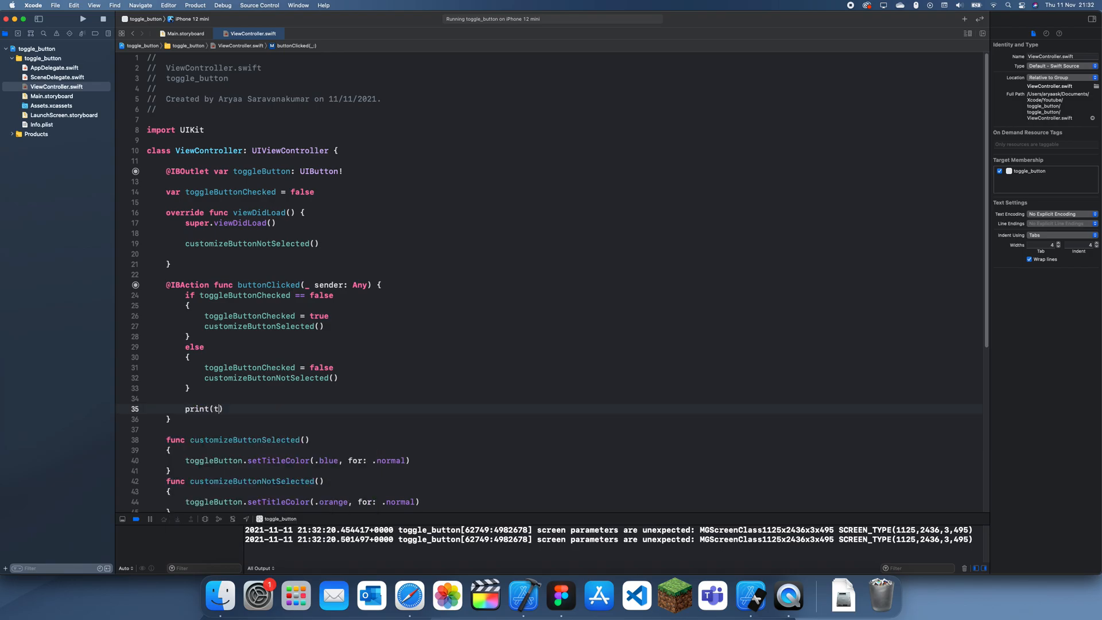
text(oggleButtonChecked)
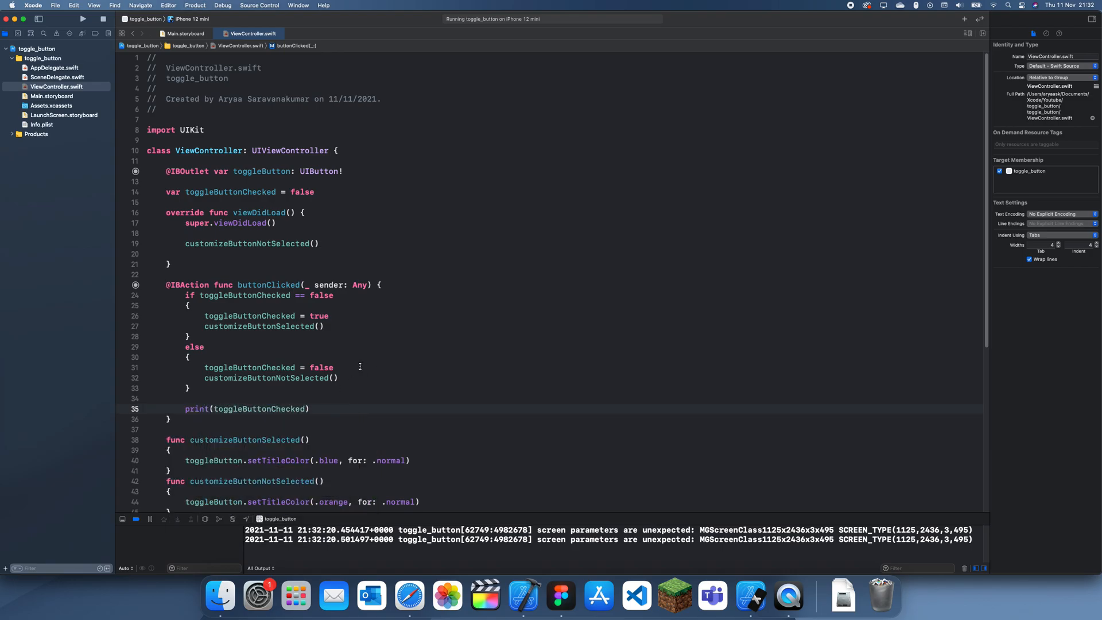
click(83, 19)
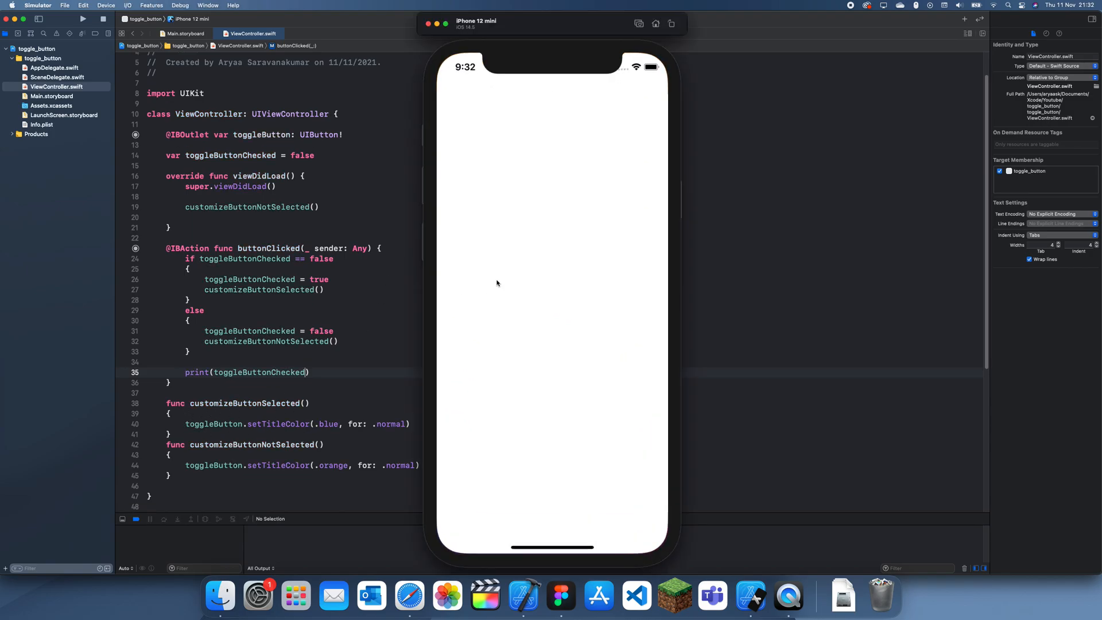
Tap the Button three times, alternating its title blue/orange while console logs true, false, true.
click(83, 20)
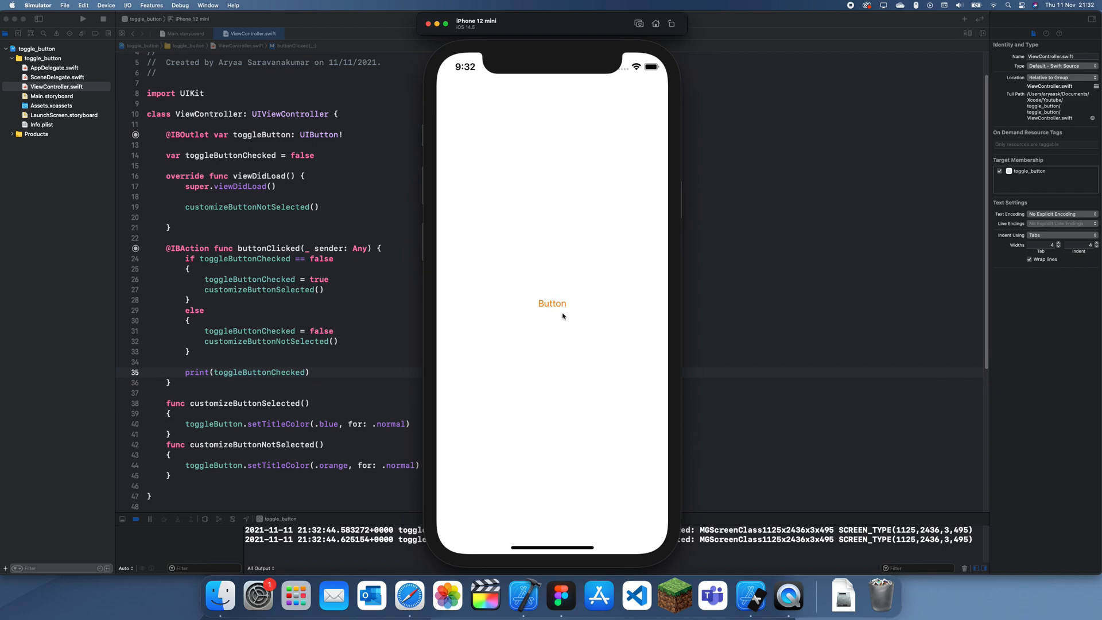
click(552, 302)
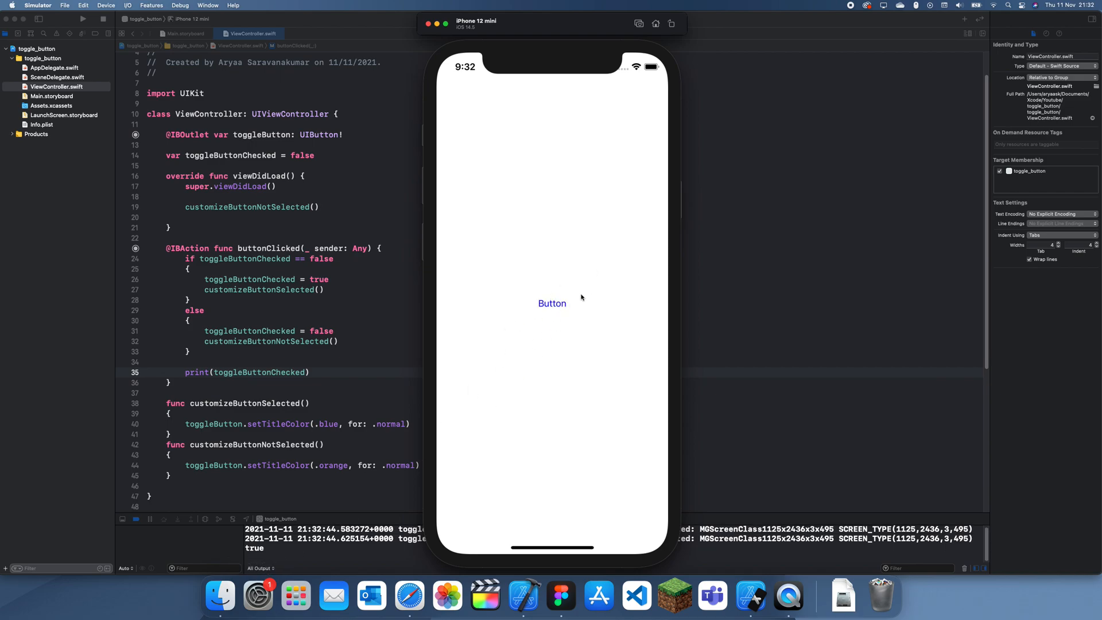
click(552, 303)
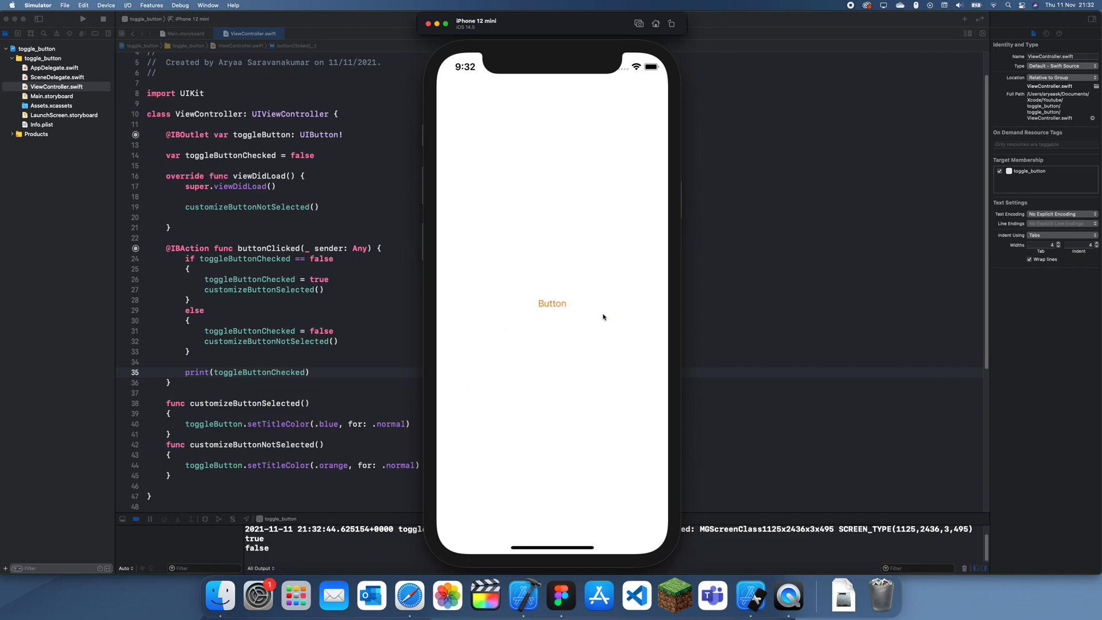
click(552, 303)
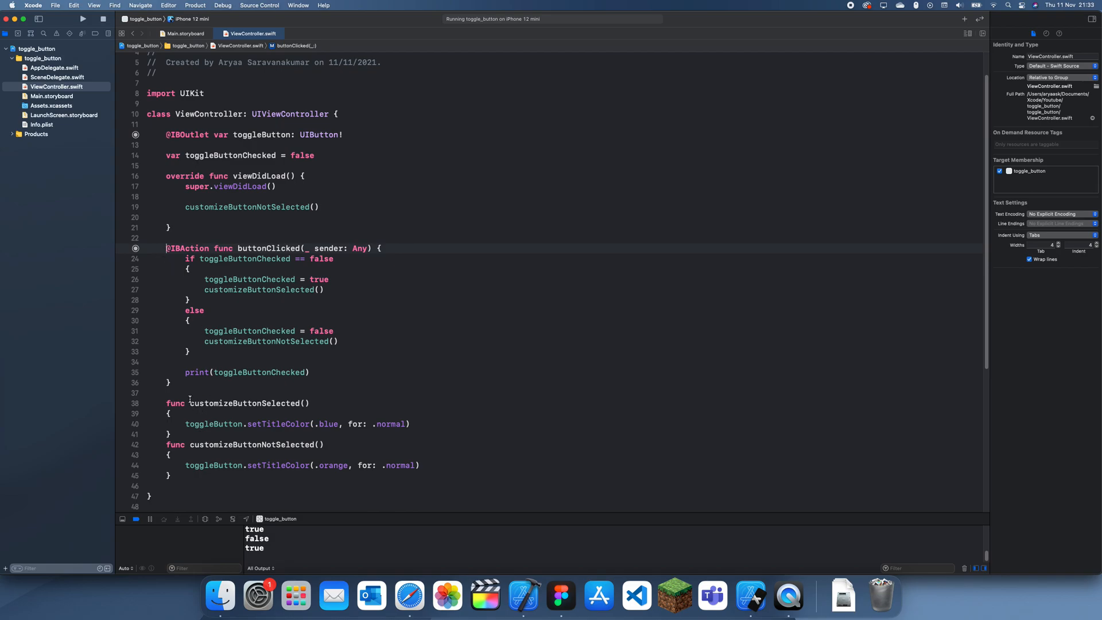
Review buttonClicked and the colour helpers, then tap the Button again turning it orange, logging false.
drag(166, 248, 190, 300)
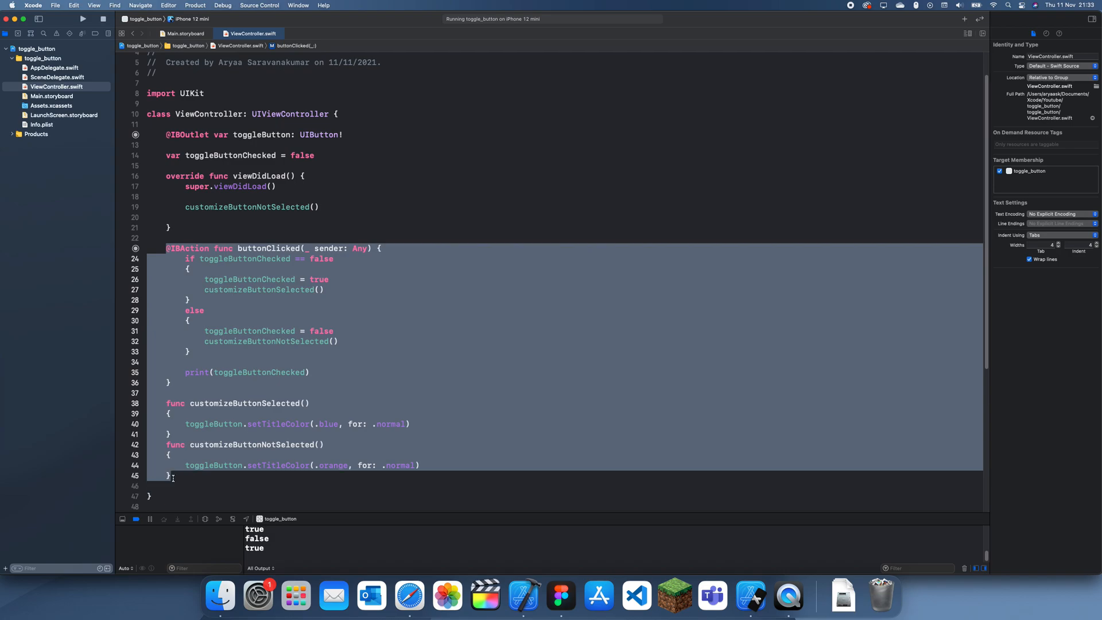
click(166, 248)
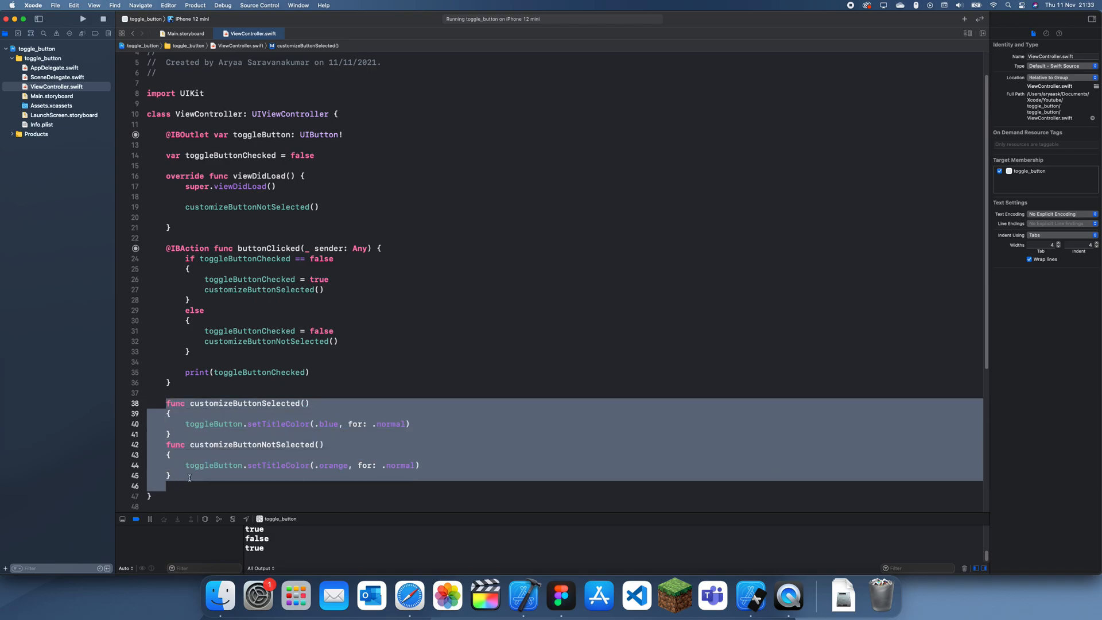
click(170, 475)
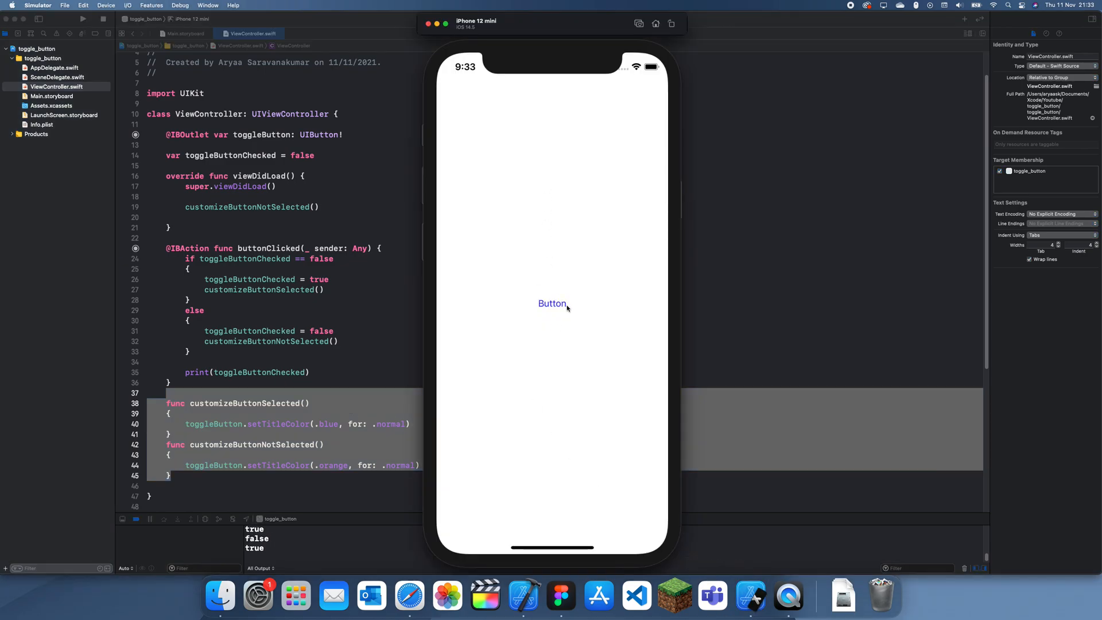
click(552, 303)
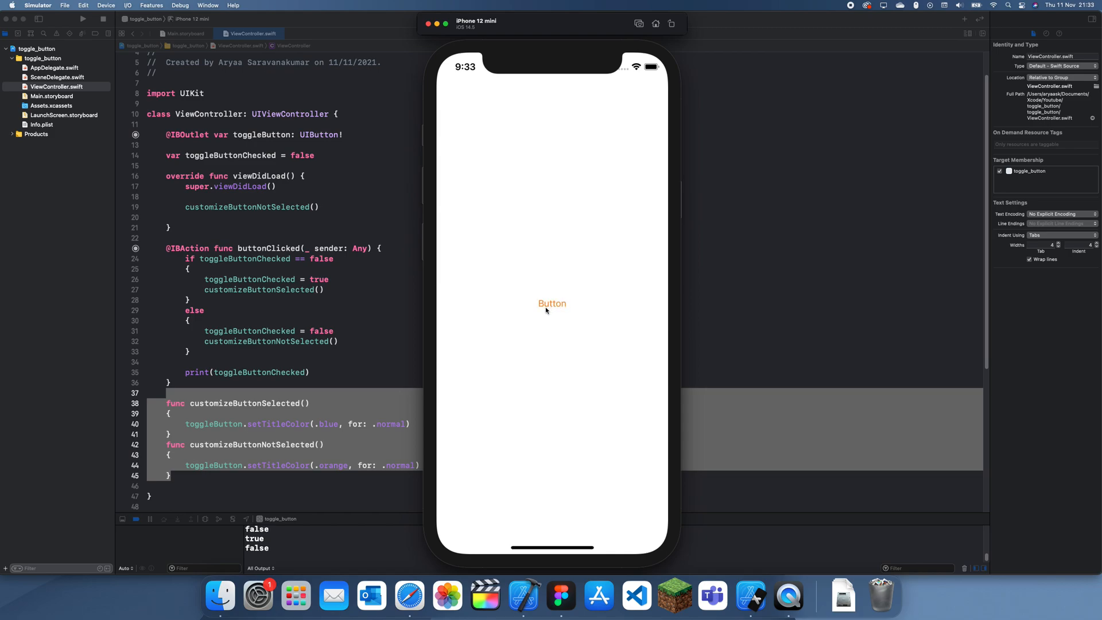
mouse_move(556, 315)
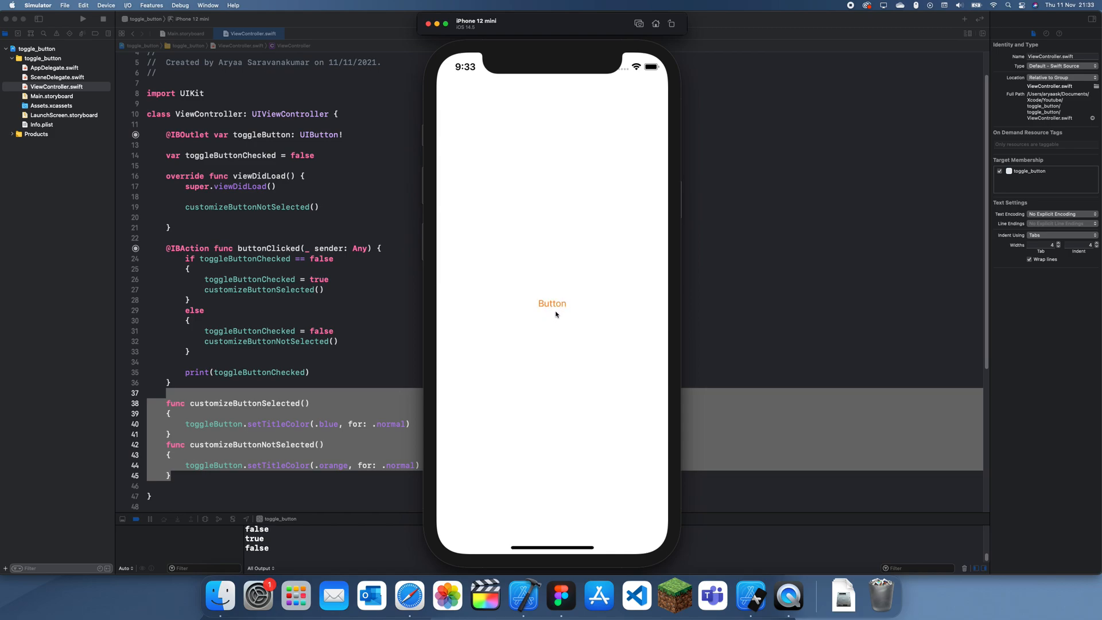